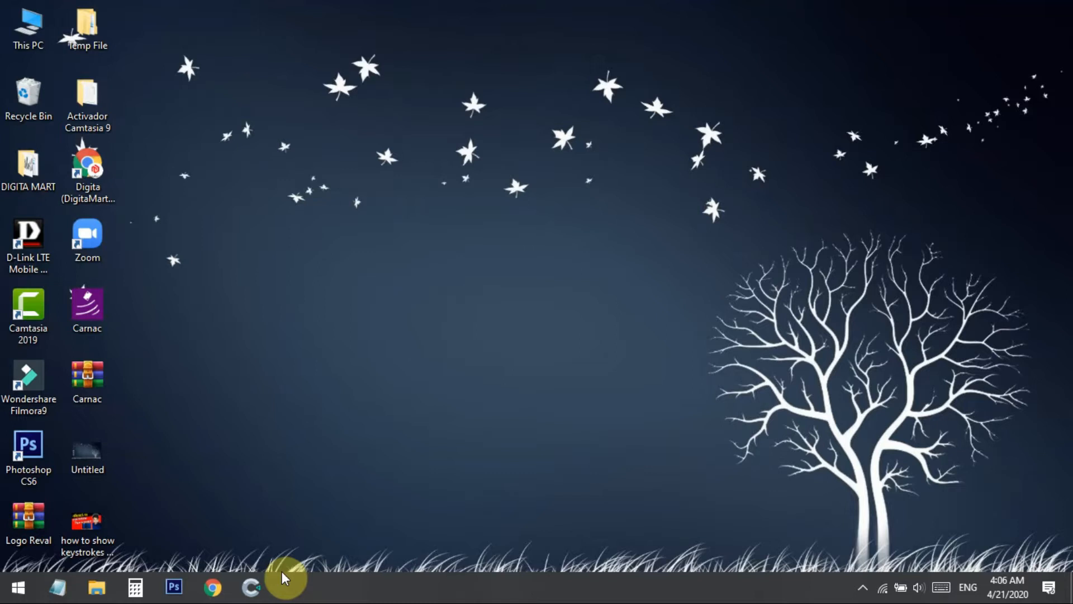
mouse_move(274, 583)
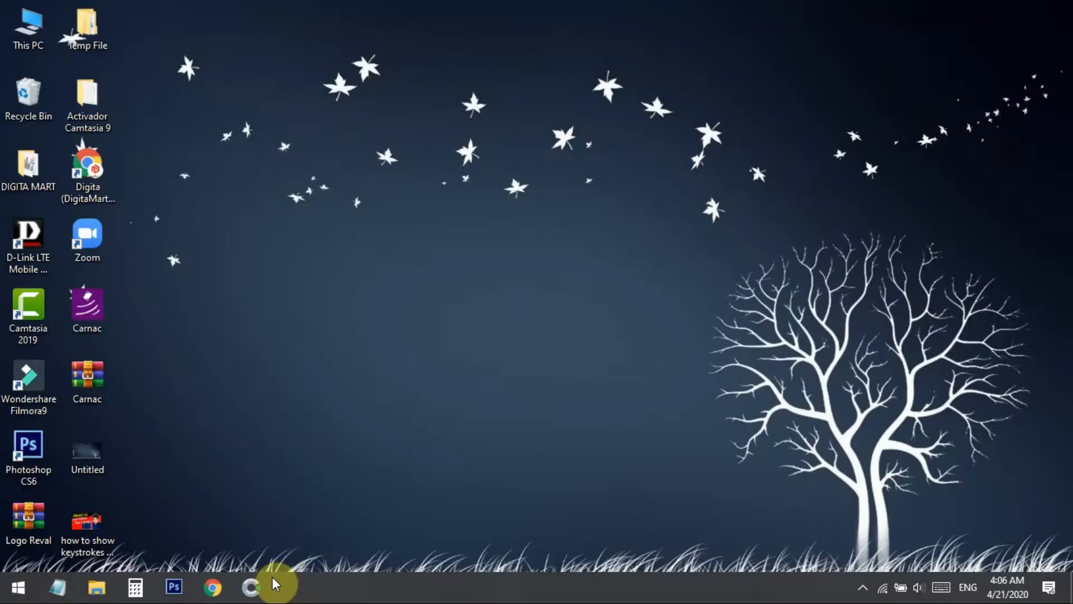
Launch Construct 3 and create a new 720p landscape project named Butoontest
left_click(254, 587)
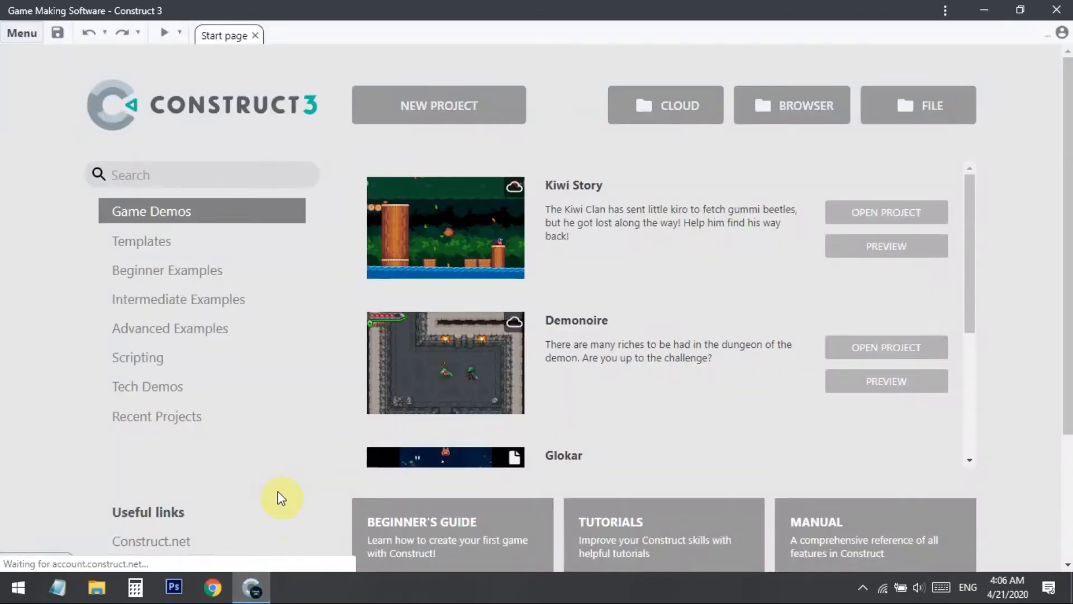
mouse_move(524, 142)
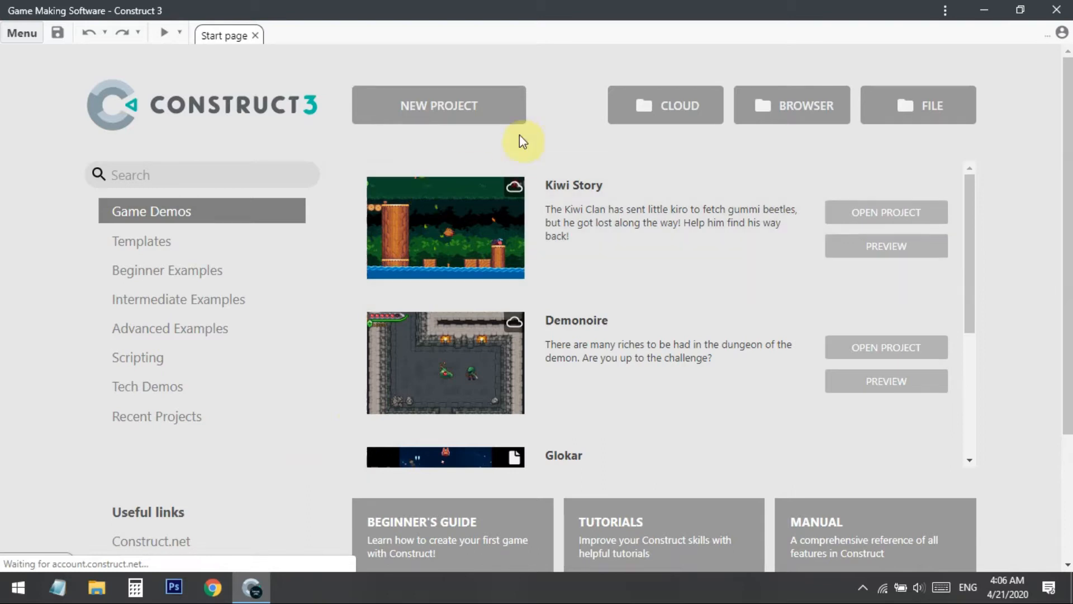
mouse_move(472, 106)
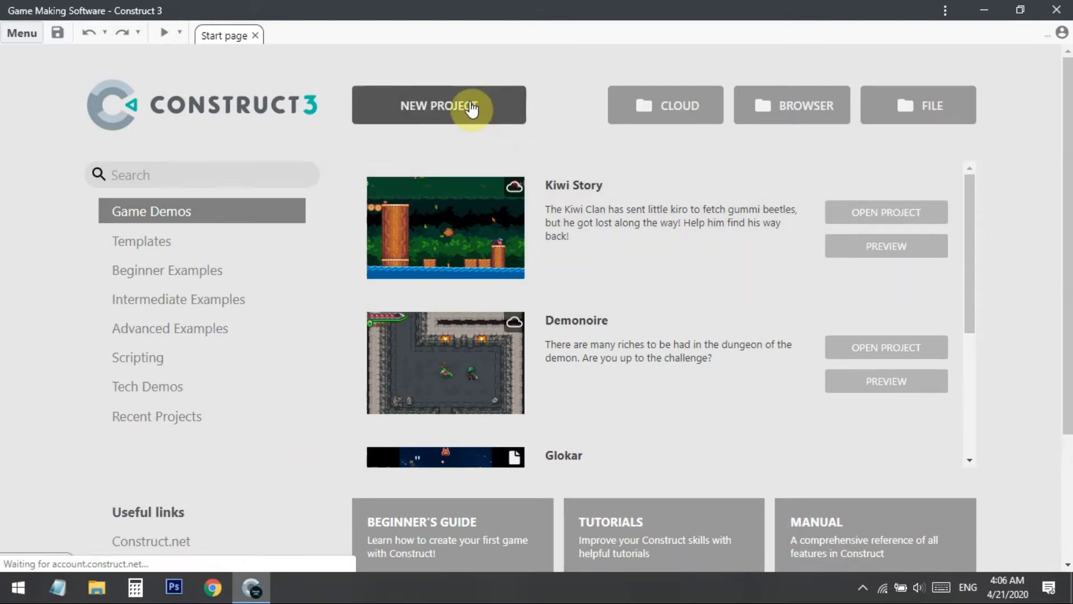
left_click(438, 105)
type("Butoontest")
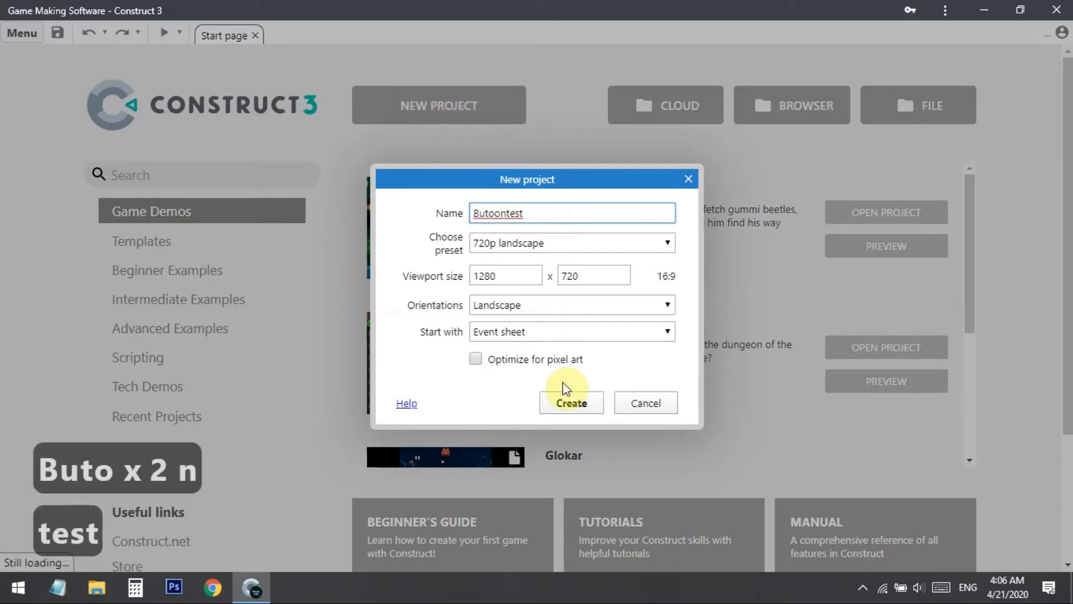
left_click(570, 402)
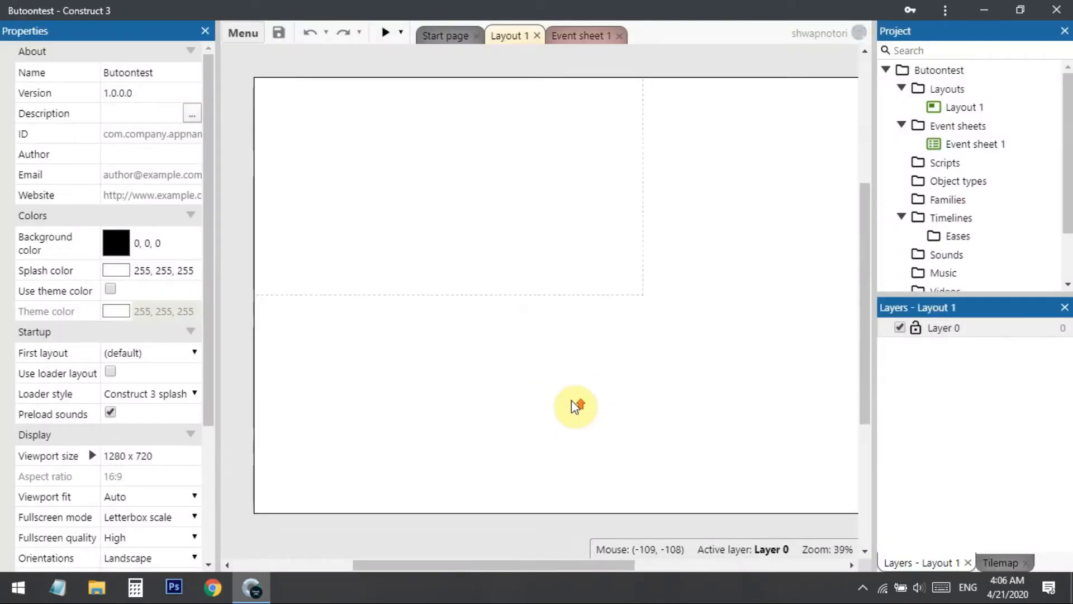
Insert a Sprite into Layout 1 and load the START button image from the button images folder
right_click(576, 405)
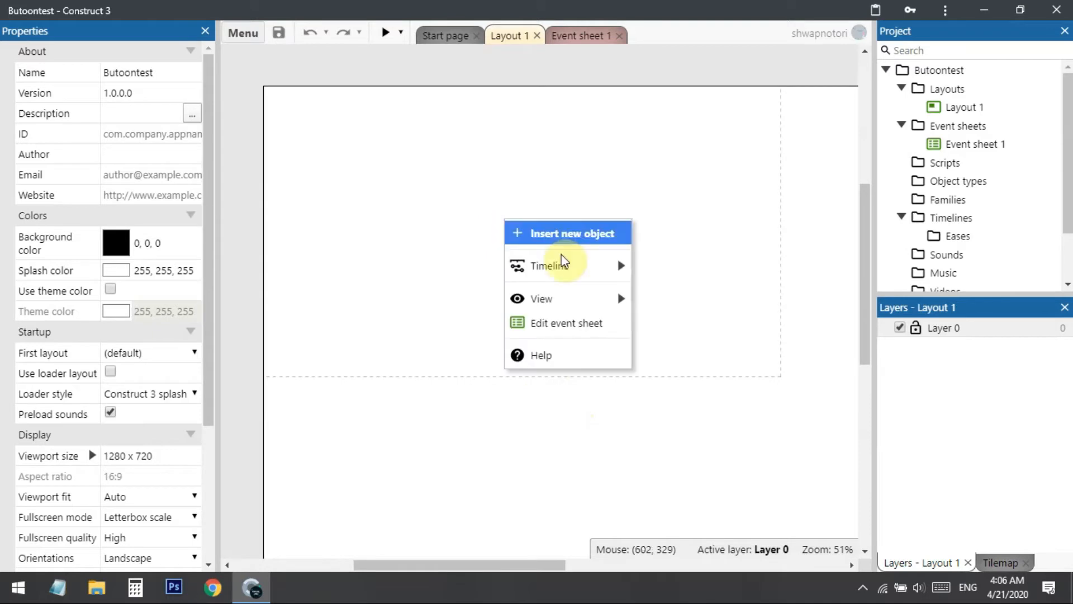
left_click(566, 232)
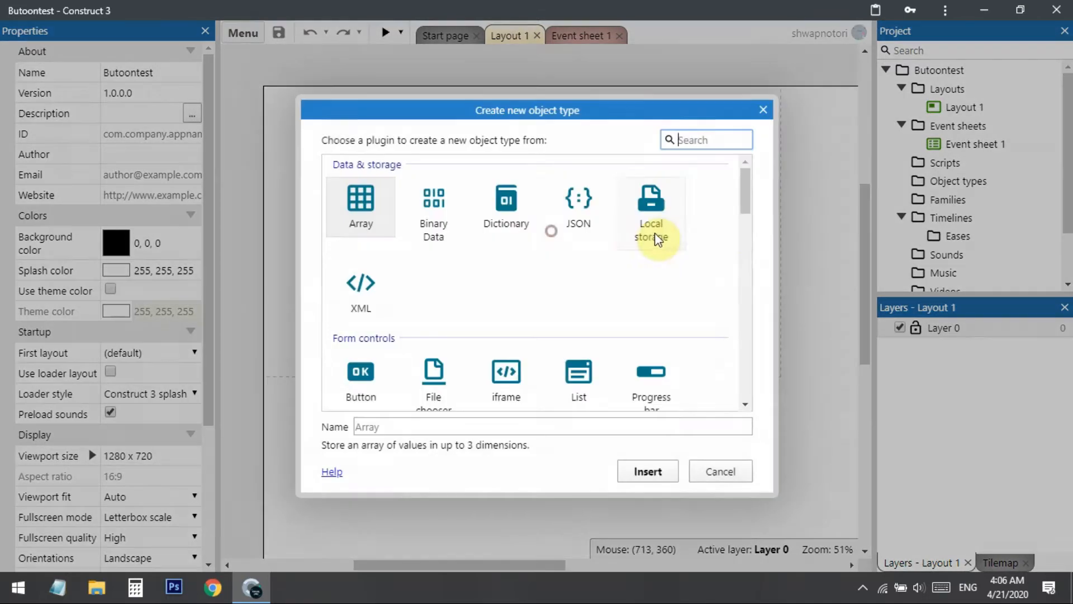
scroll("down", 3)
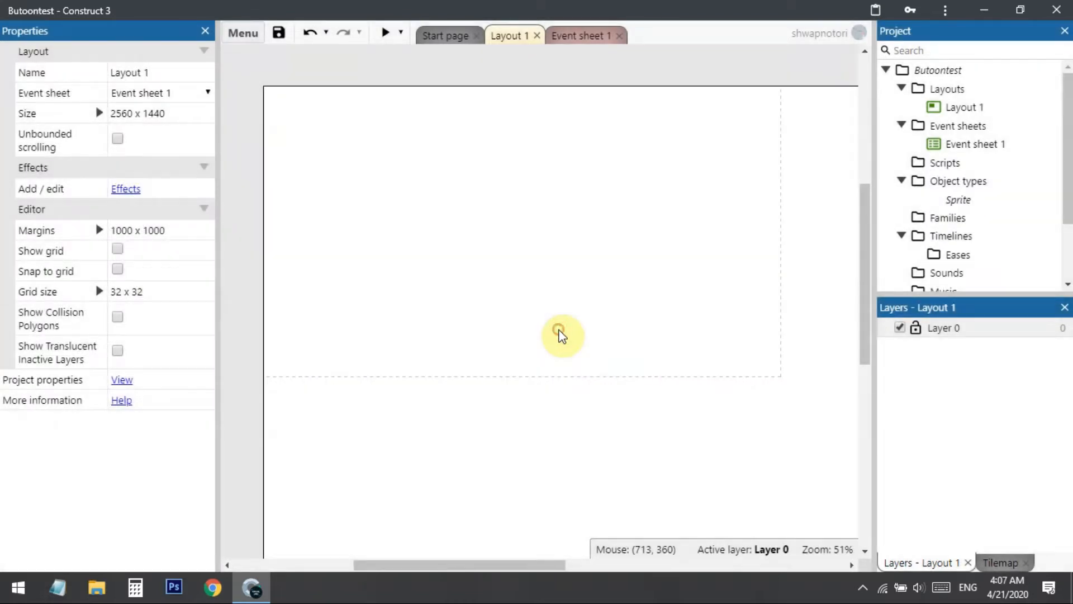
double_click(957, 199)
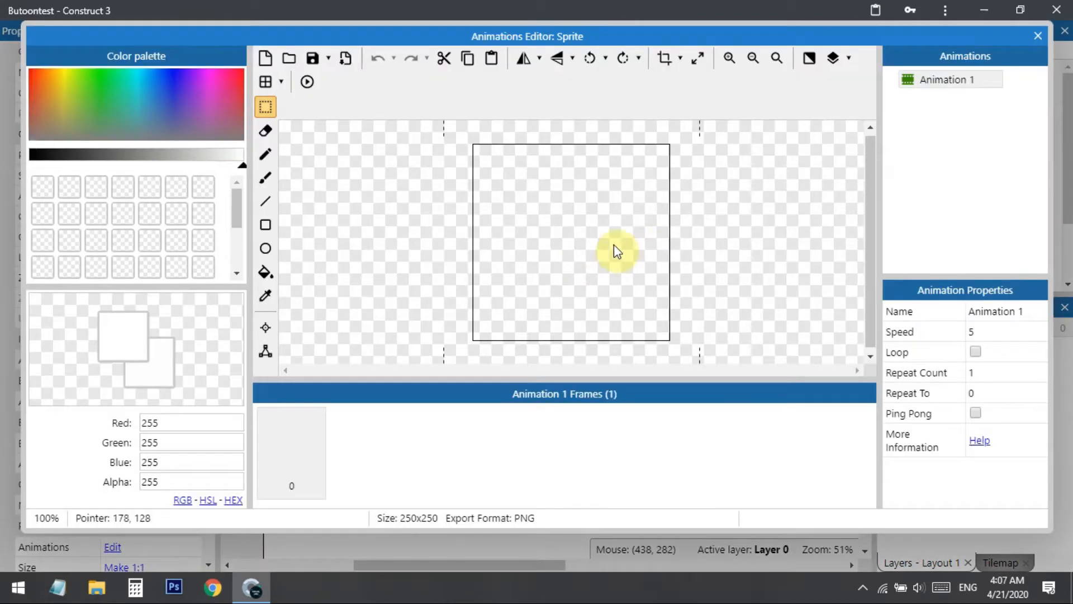
mouse_move(688, 248)
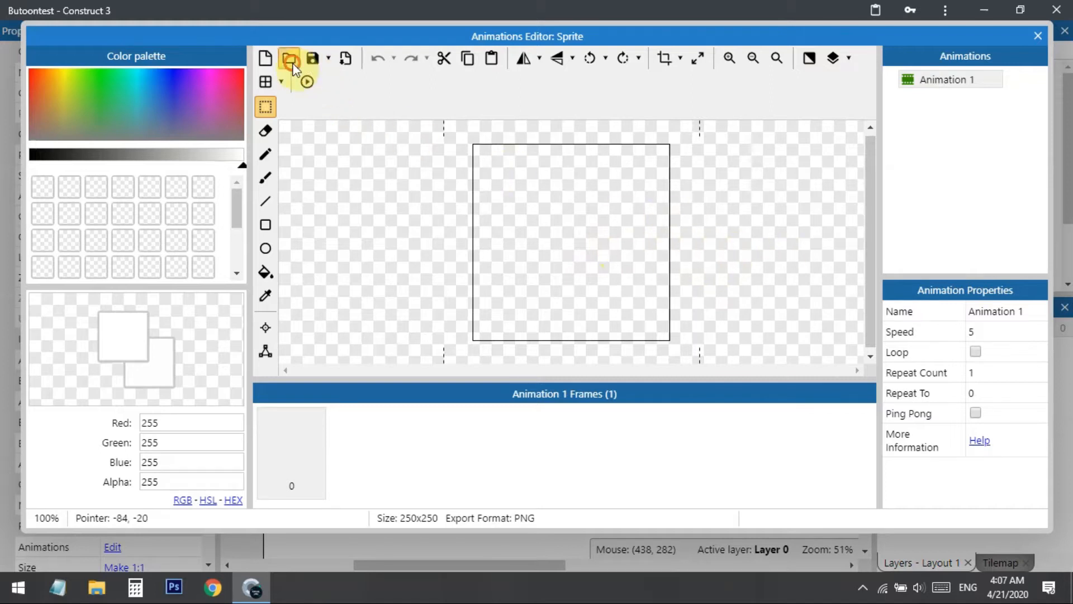
left_click(288, 59)
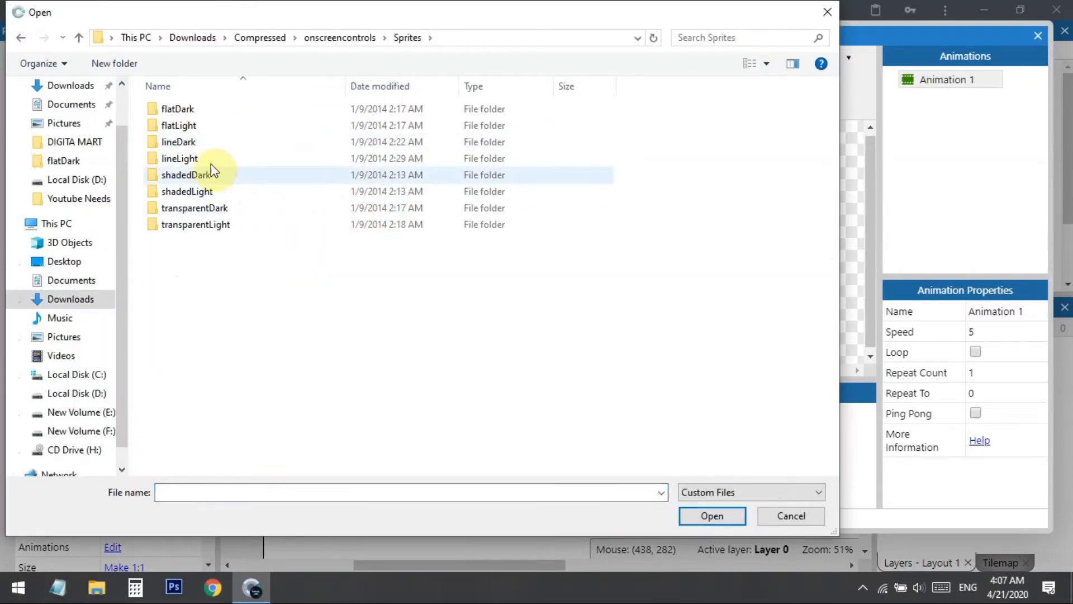
double_click(177, 108)
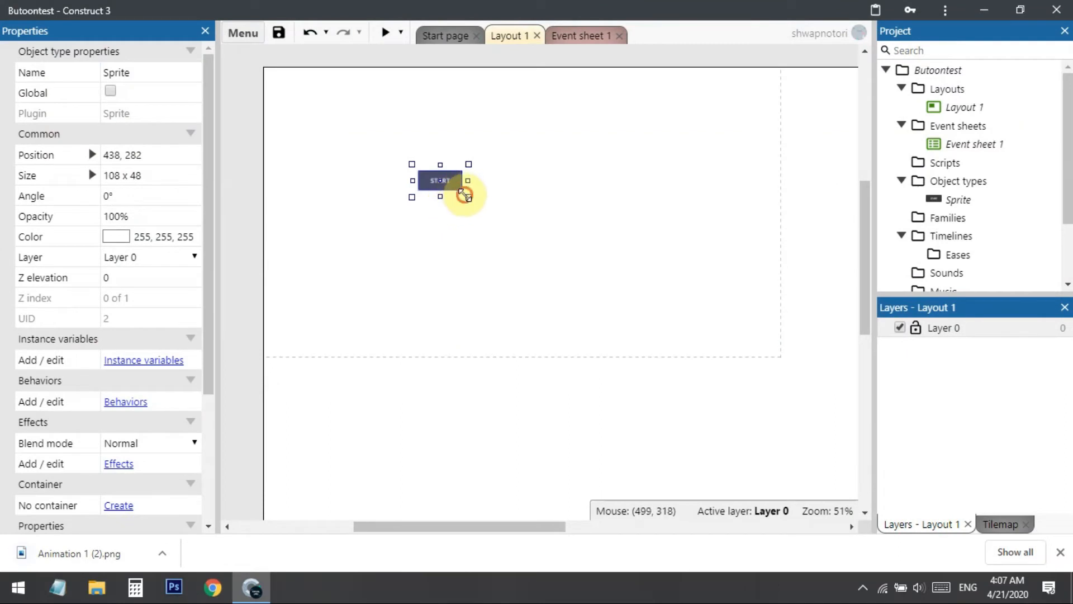
Enlarge the START button sprite to about 421×187
left_click_drag(468, 198, 616, 259)
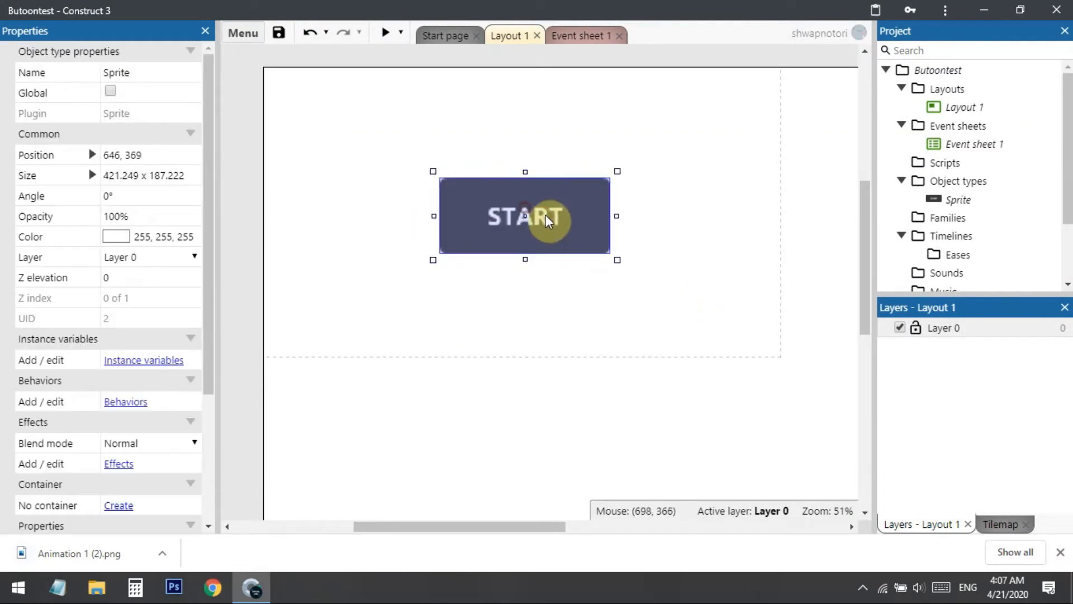
left_click(582, 35)
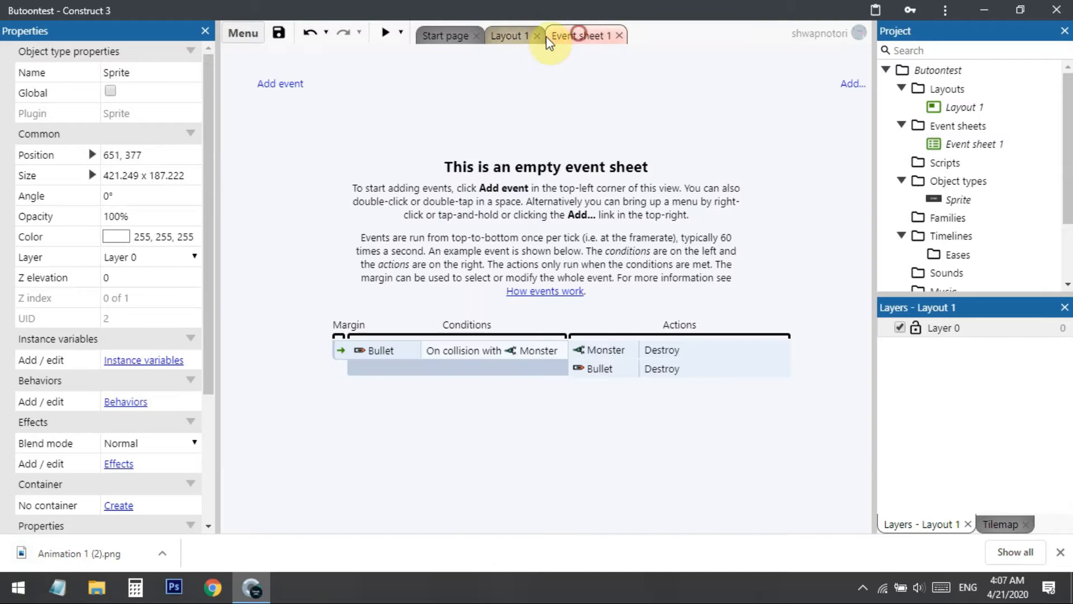
left_click(508, 34)
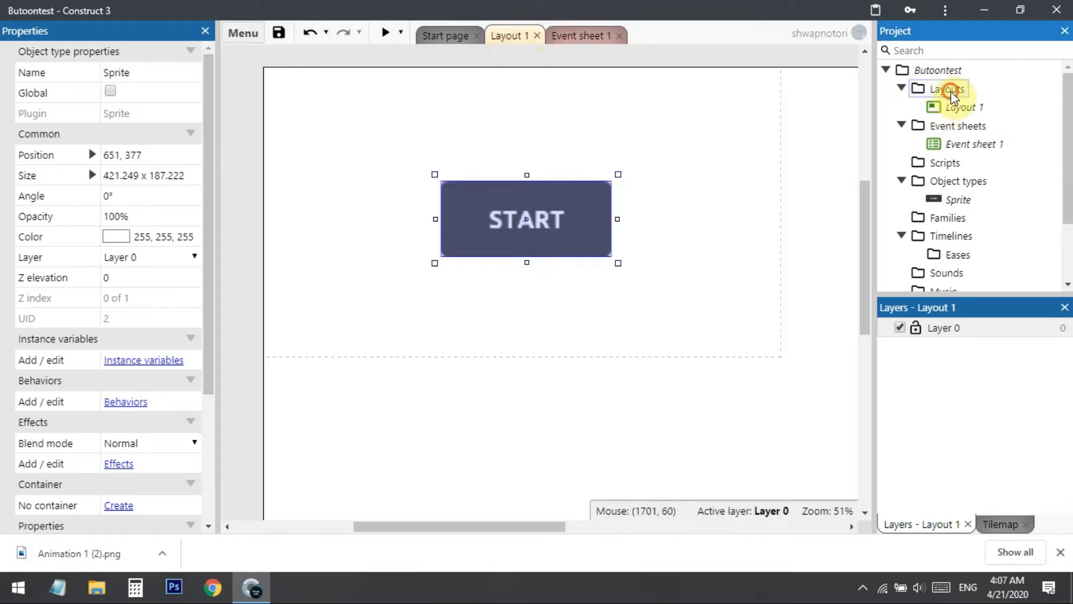
Add Layout 2 to the project together with Event sheet 2
right_click(947, 89)
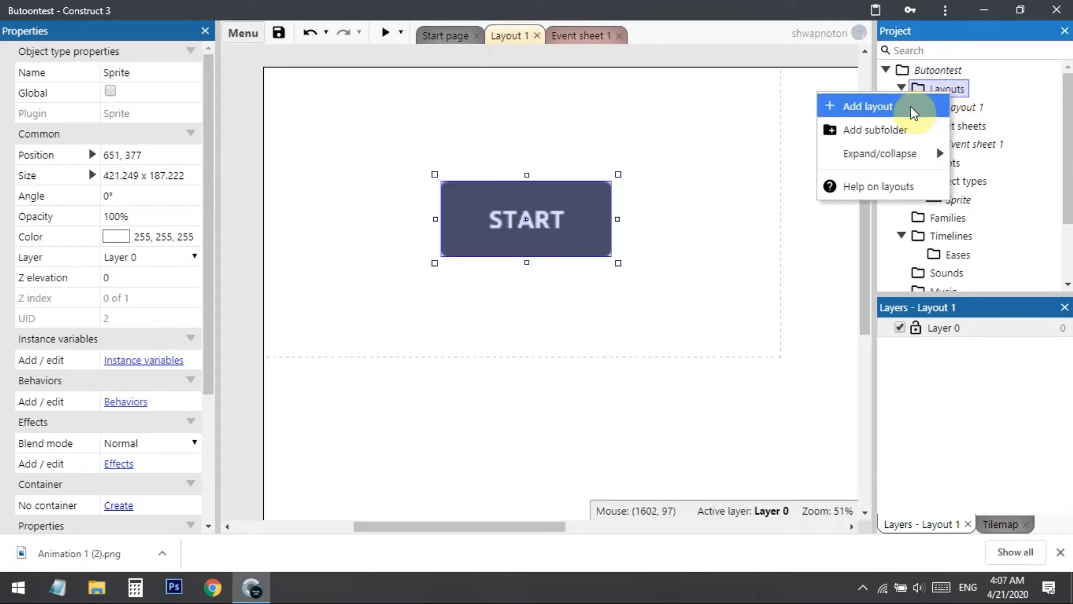
left_click(869, 106)
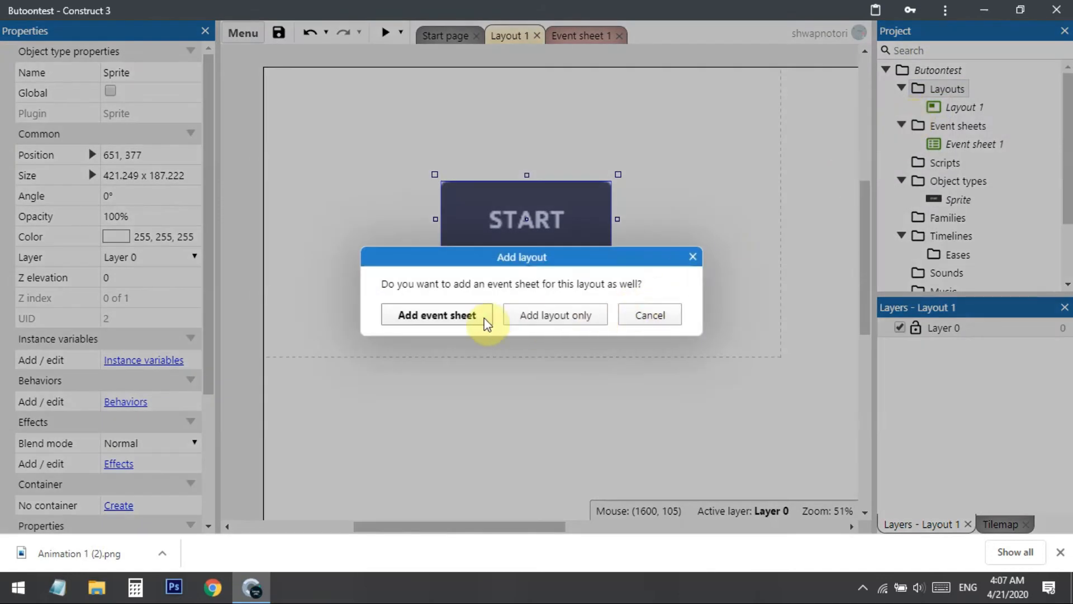
left_click(435, 315)
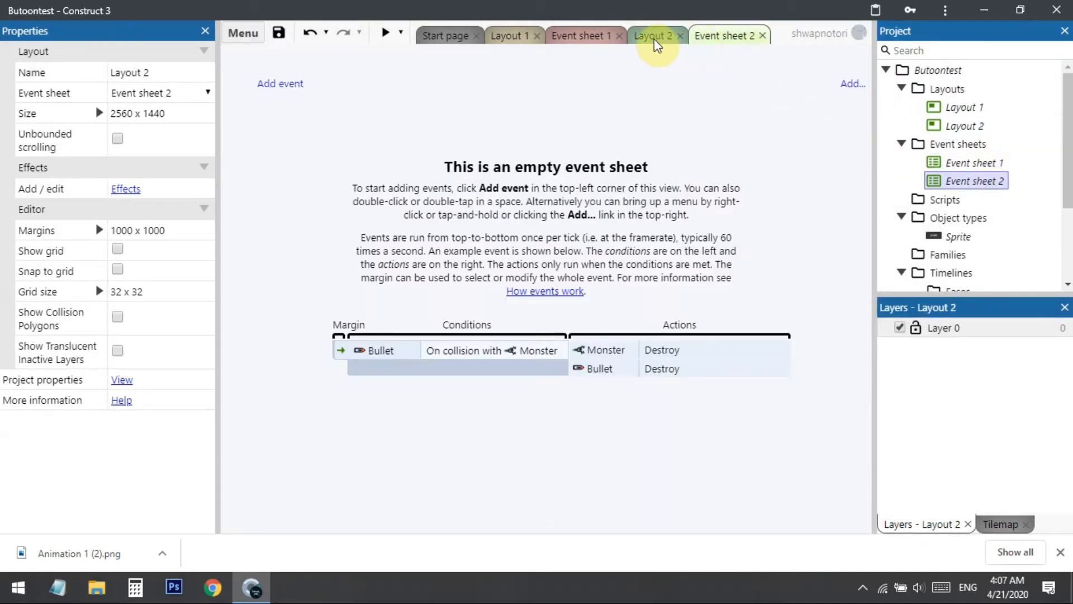
mouse_move(667, 86)
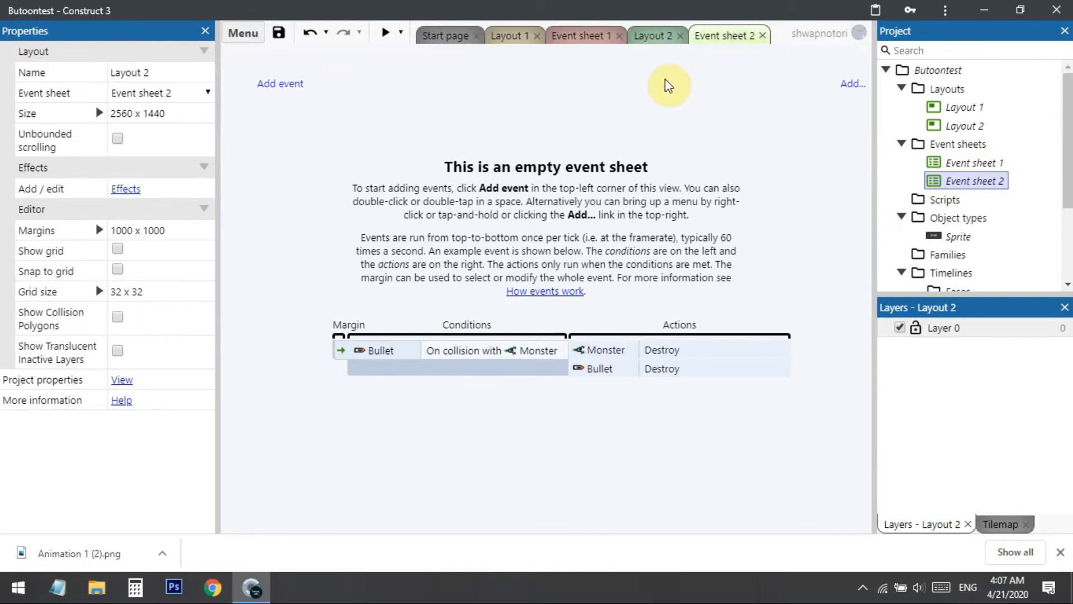
Insert a new Sprite object into Layout 2
left_click(651, 36)
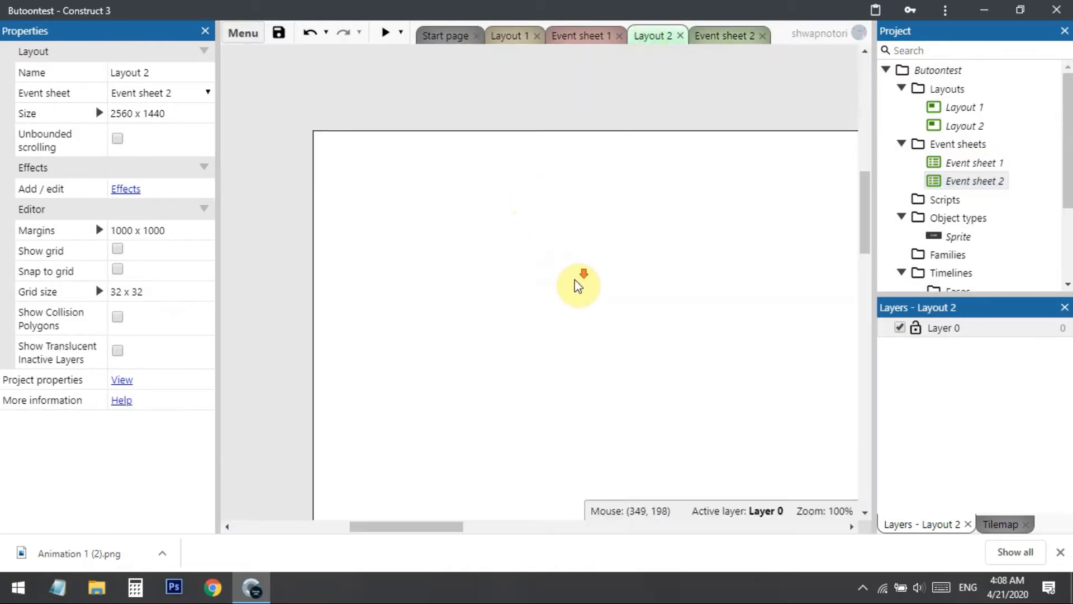
scroll("down", 3)
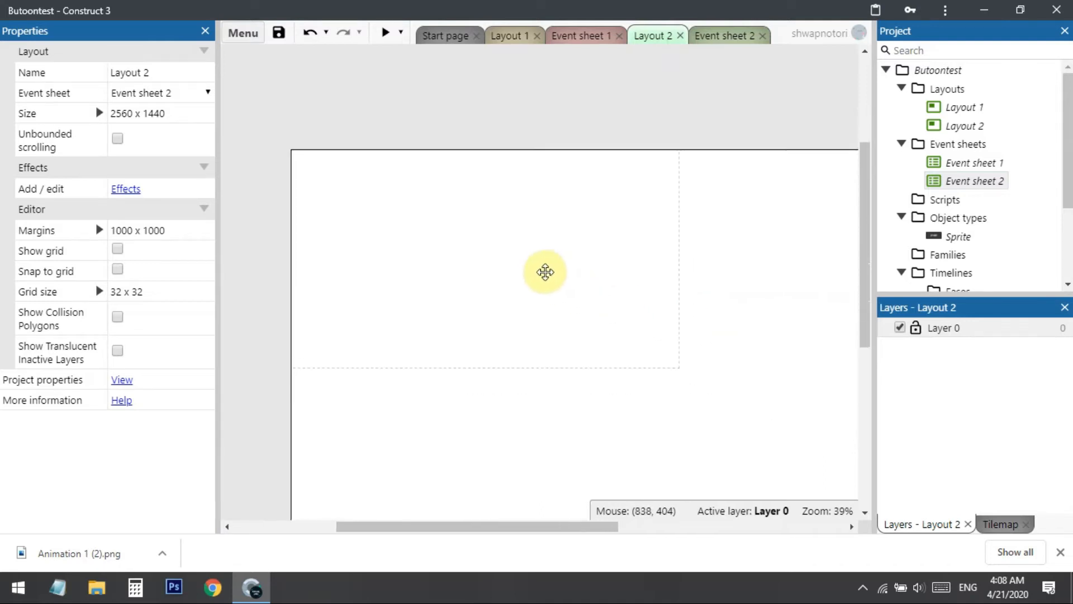
left_click_drag(545, 272, 560, 273)
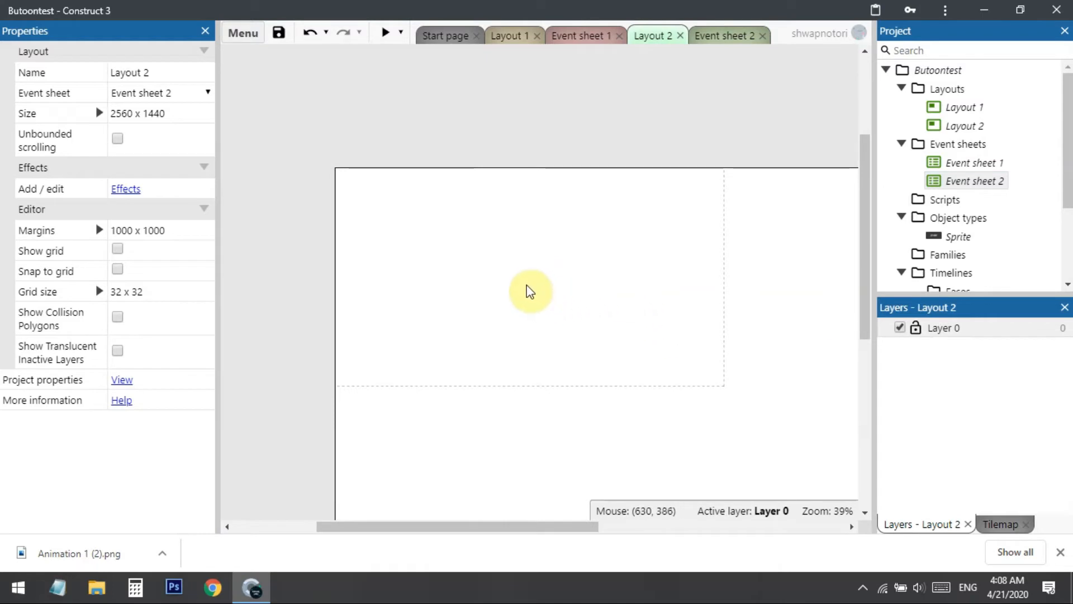
right_click(529, 290)
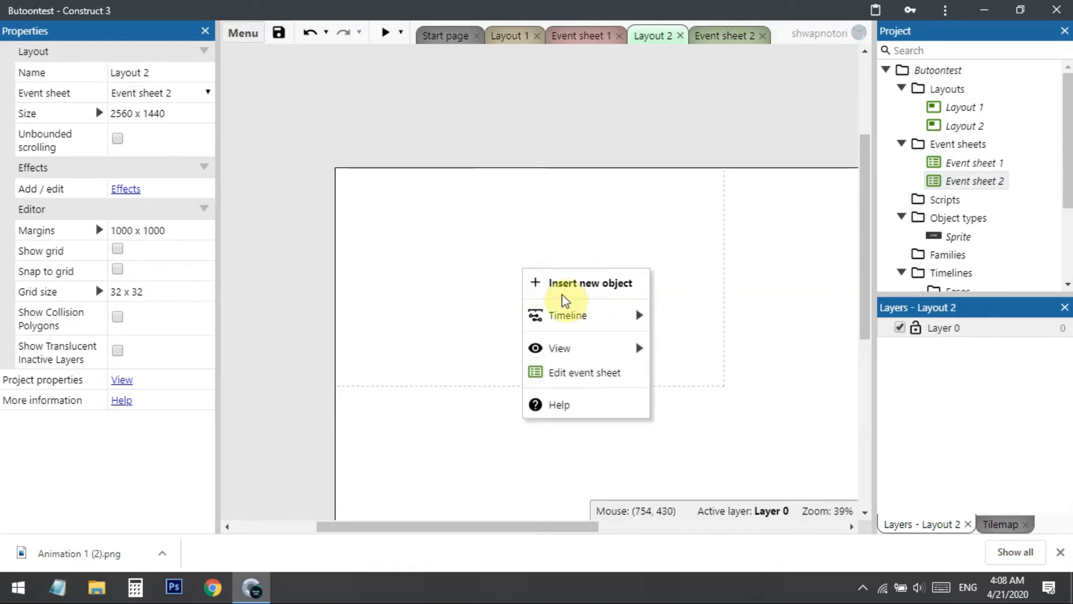
left_click(590, 283)
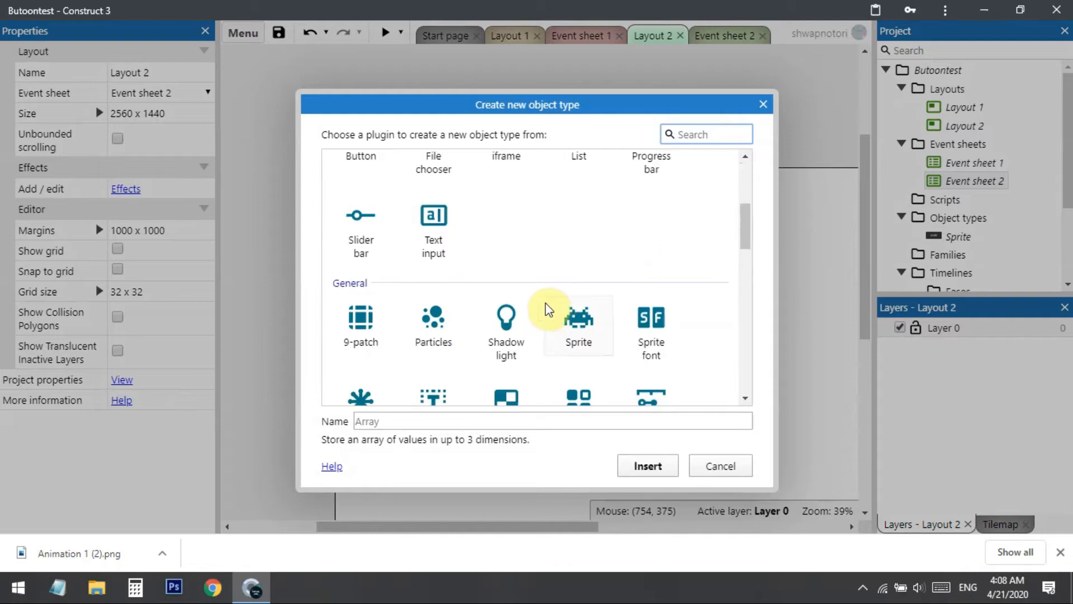
left_click(578, 246)
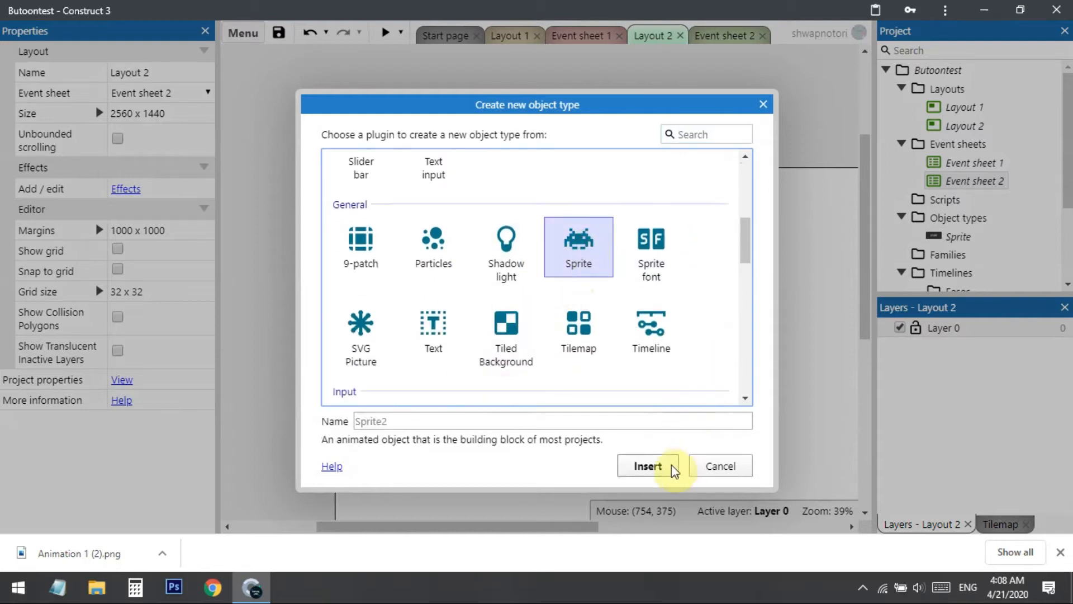
left_click(646, 465)
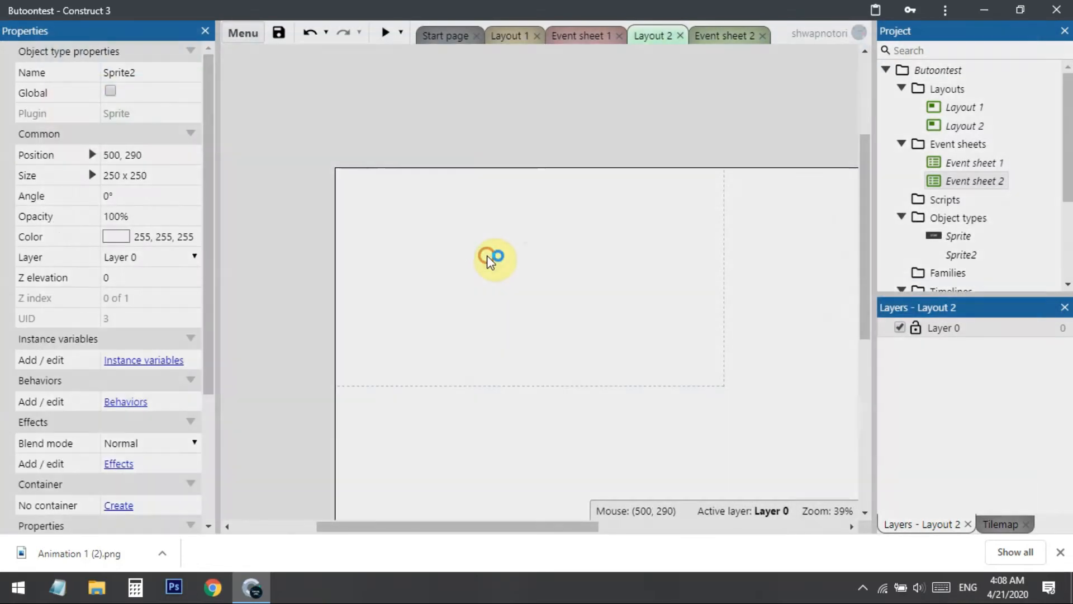
double_click(494, 258)
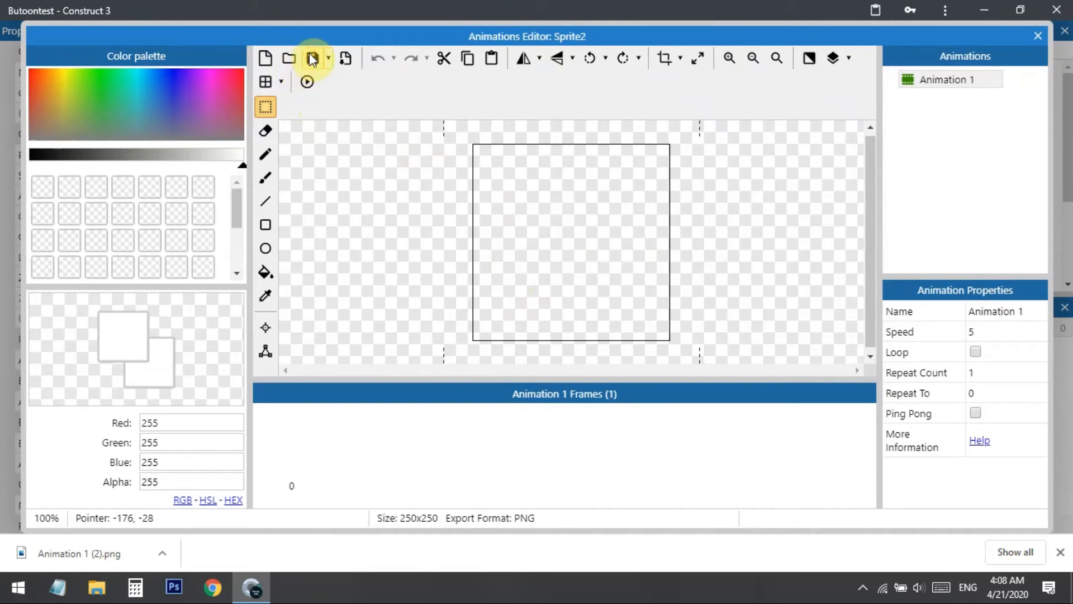
Load the flatDark44 curved-arrow image into Sprite2 and close the Animations Editor
left_click(310, 58)
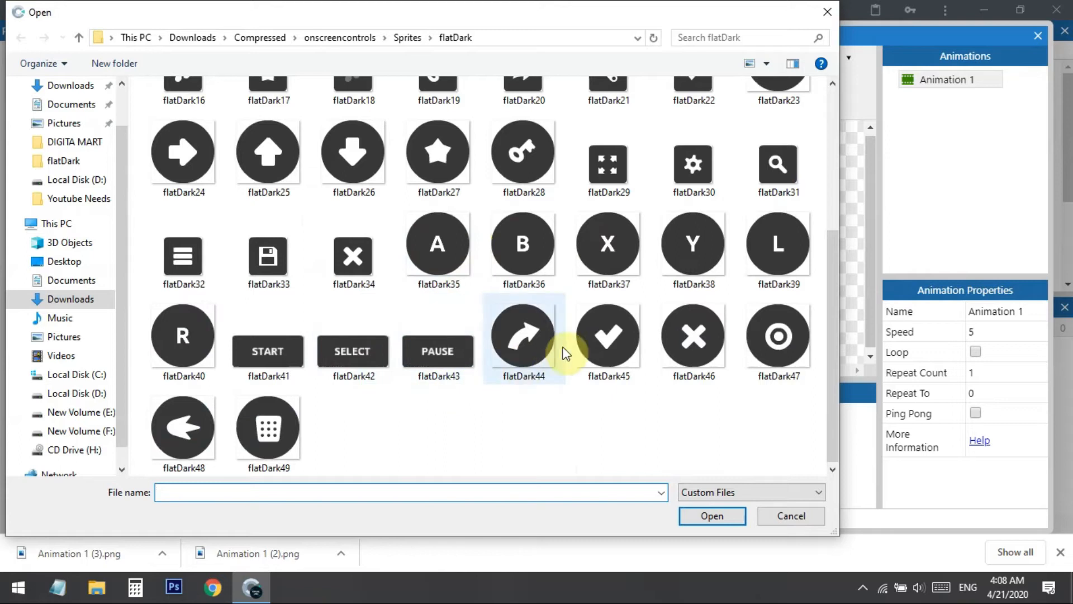
left_click(523, 334)
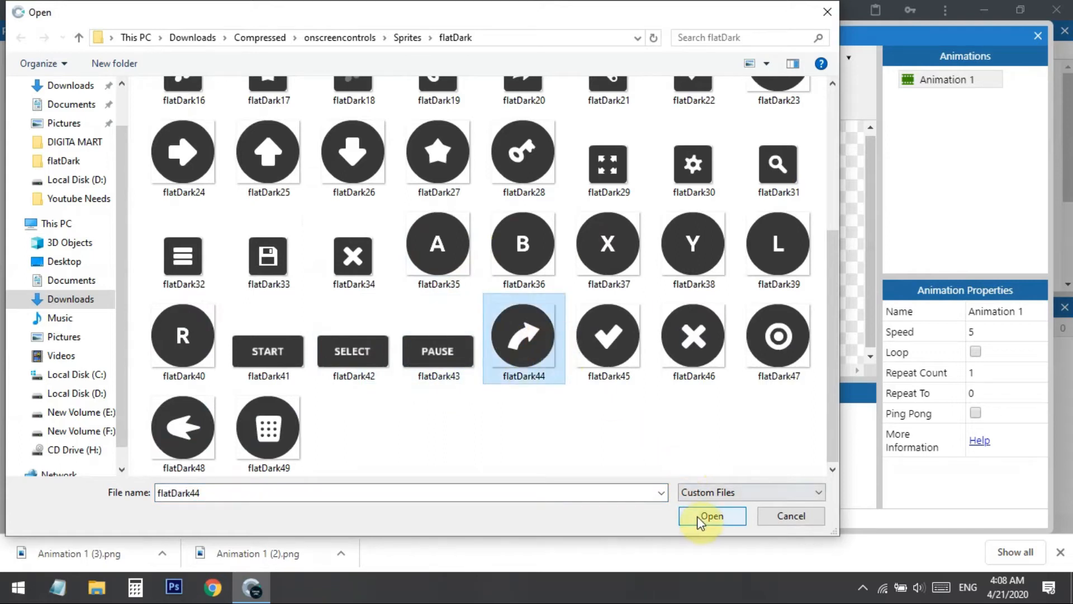
left_click(711, 515)
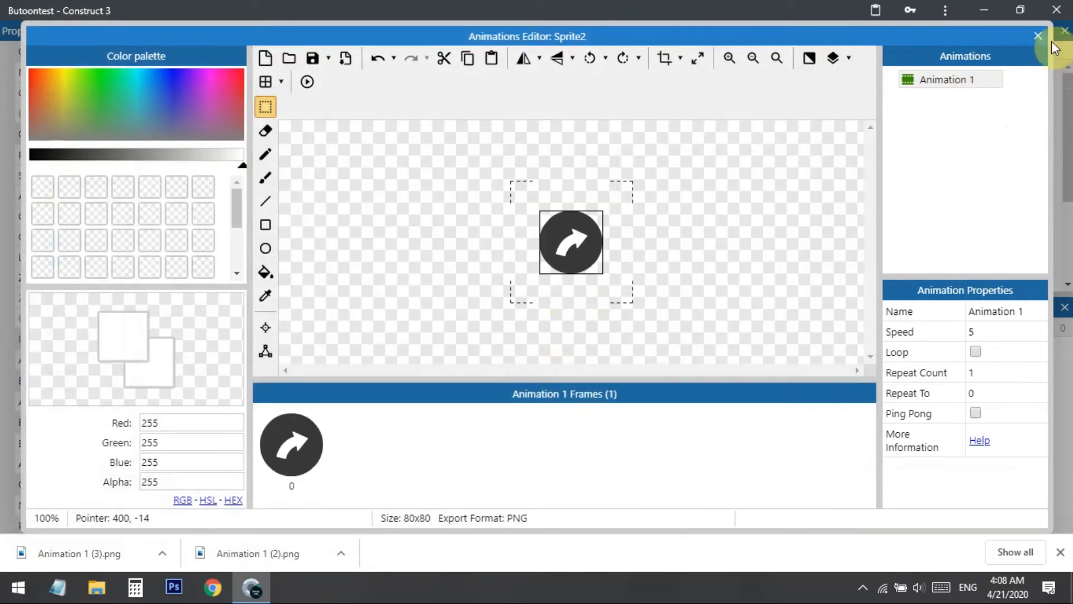
left_click(1037, 36)
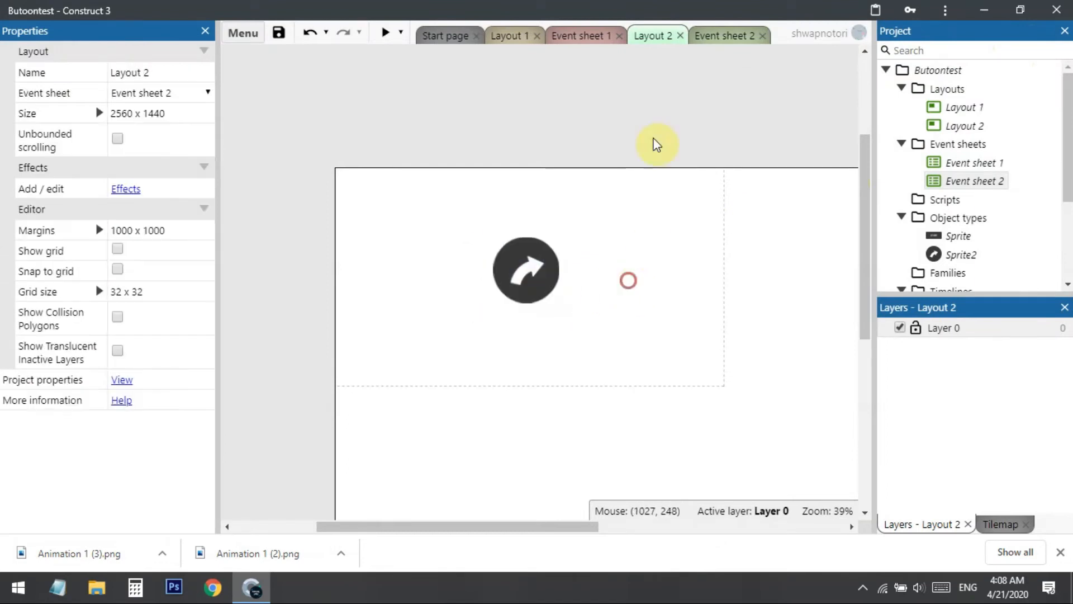
Compare both layouts, settle the arrow sprite on Layout 2, and bring up Layout 1's insert options
left_click(508, 35)
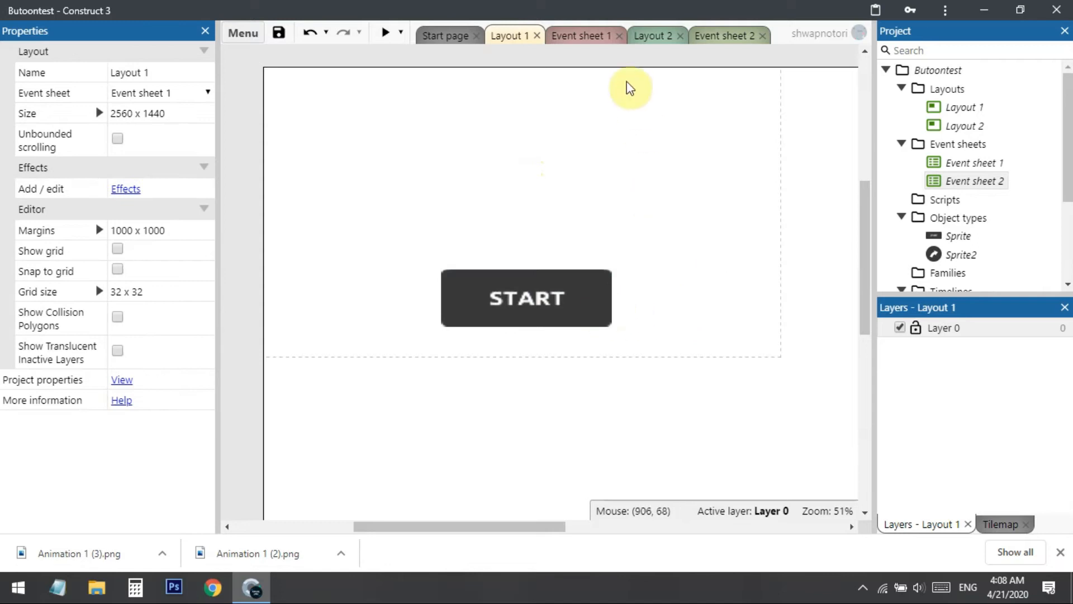
left_click(652, 36)
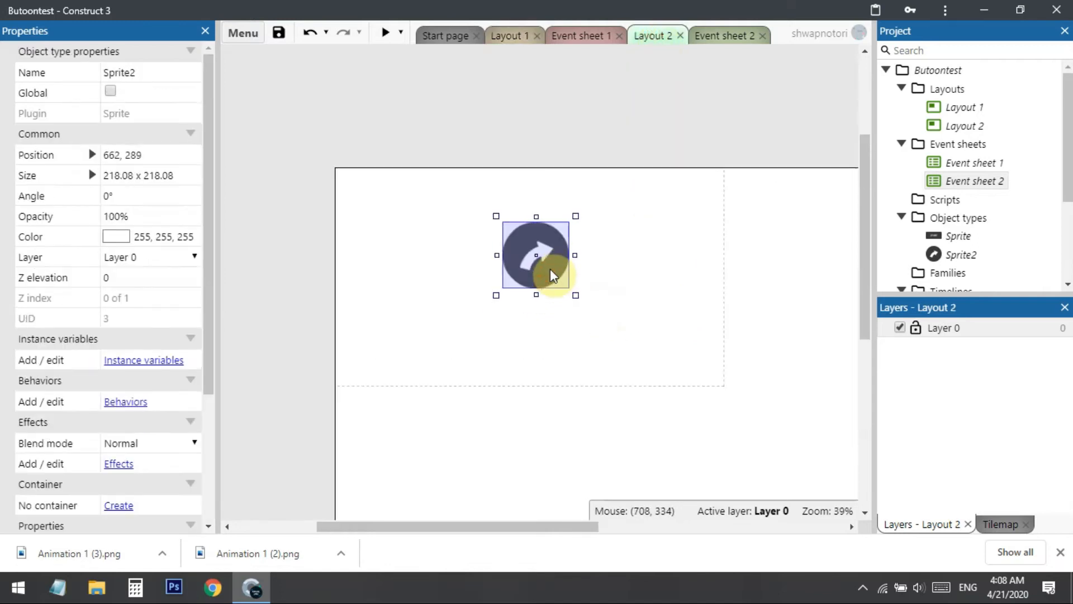
left_click(506, 35)
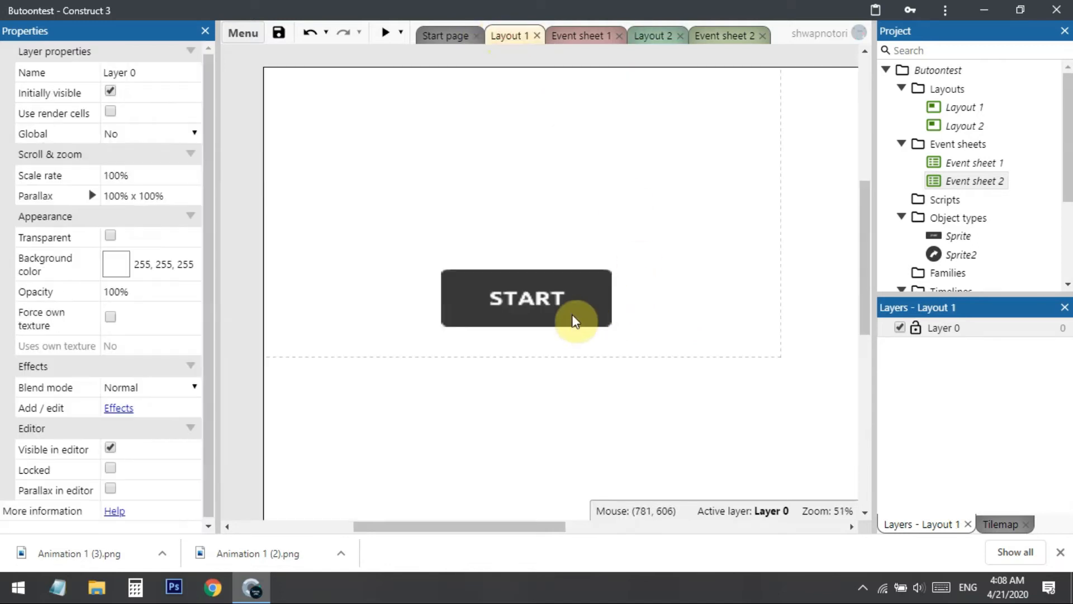
left_click(652, 35)
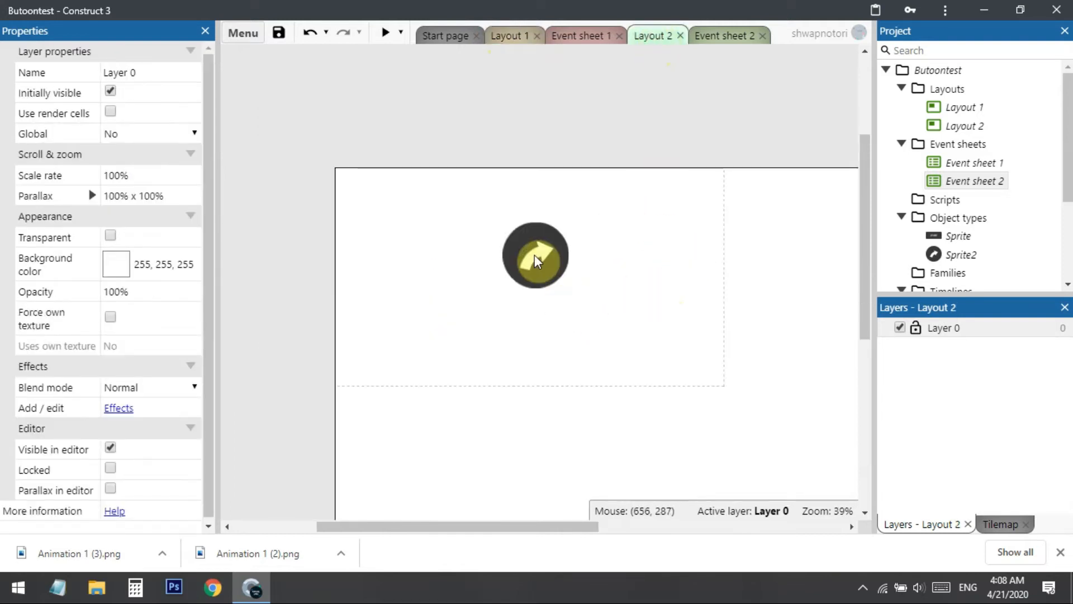
left_click(409, 387)
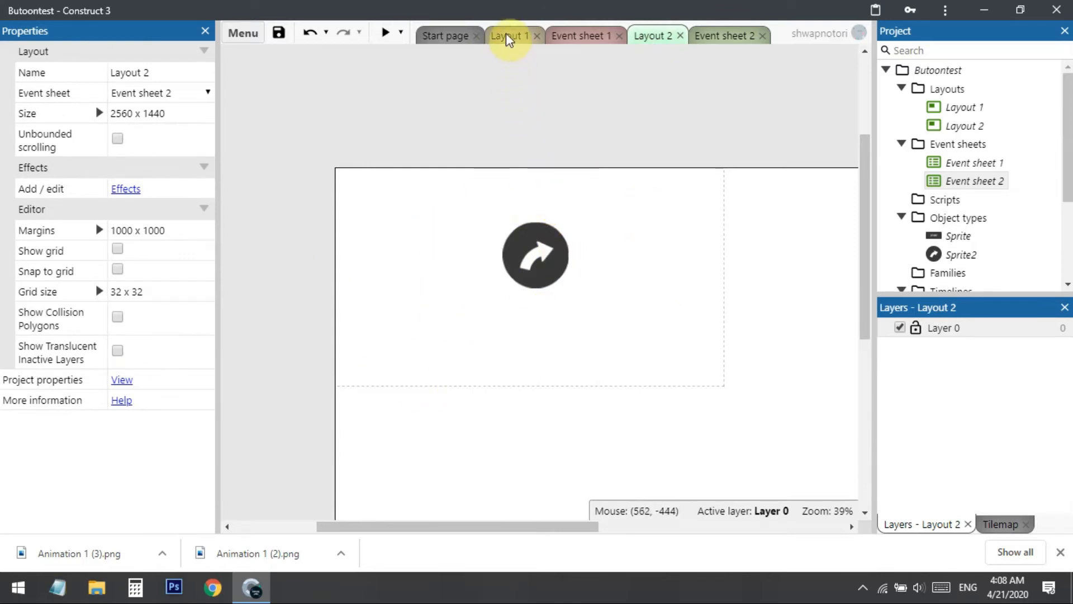
left_click(510, 35)
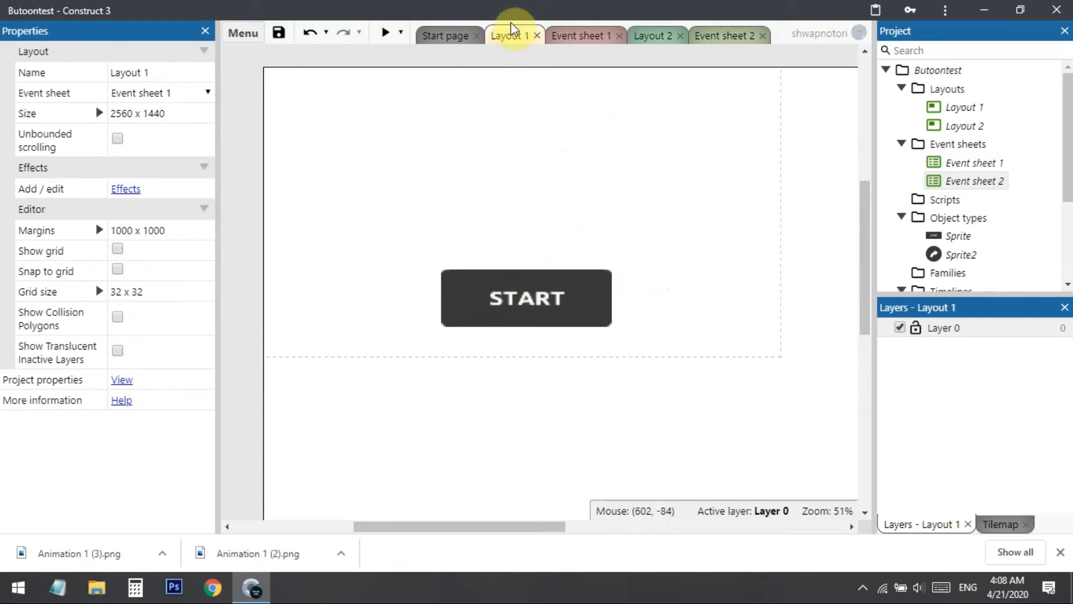
right_click(527, 198)
type("tou")
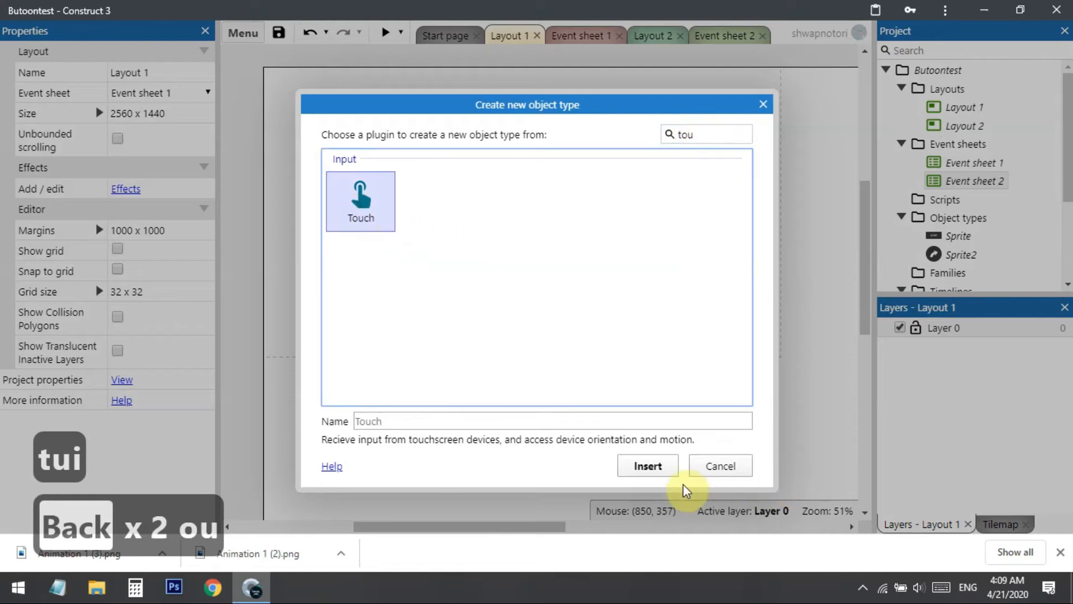
Insert the Touch object and dismiss the Added Touch notice
left_click(646, 466)
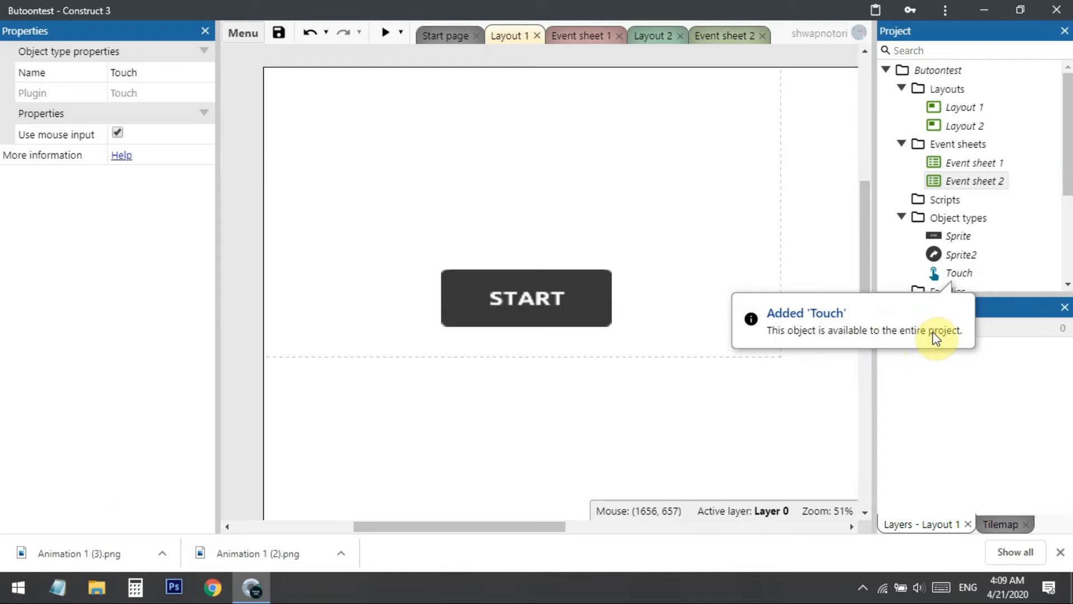
left_click(567, 231)
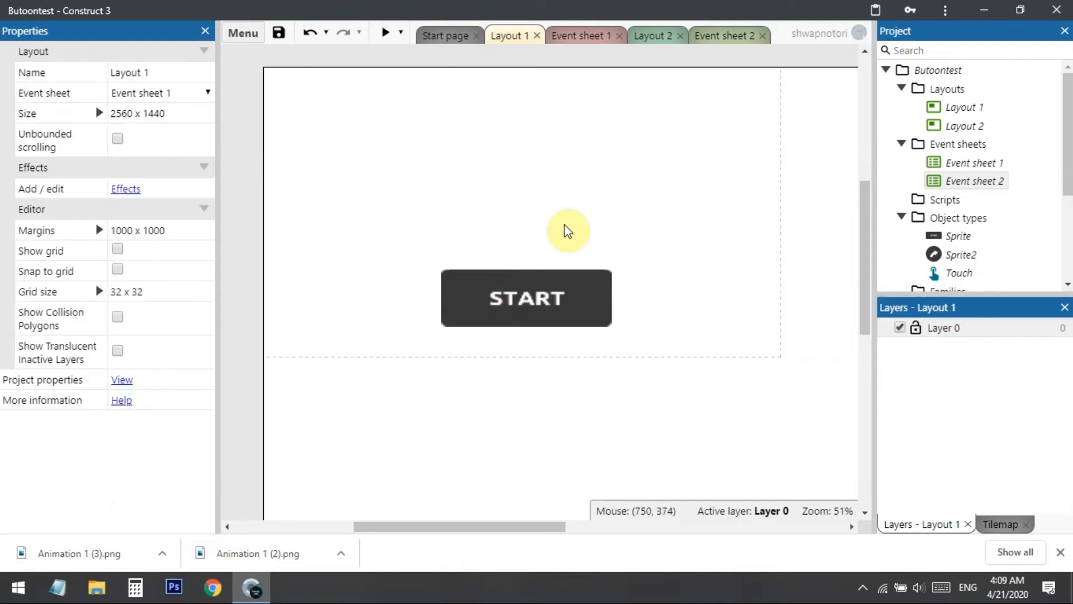
In Event sheet 1, add a Touch 'On touched object' condition targeting the START Sprite
left_click(581, 35)
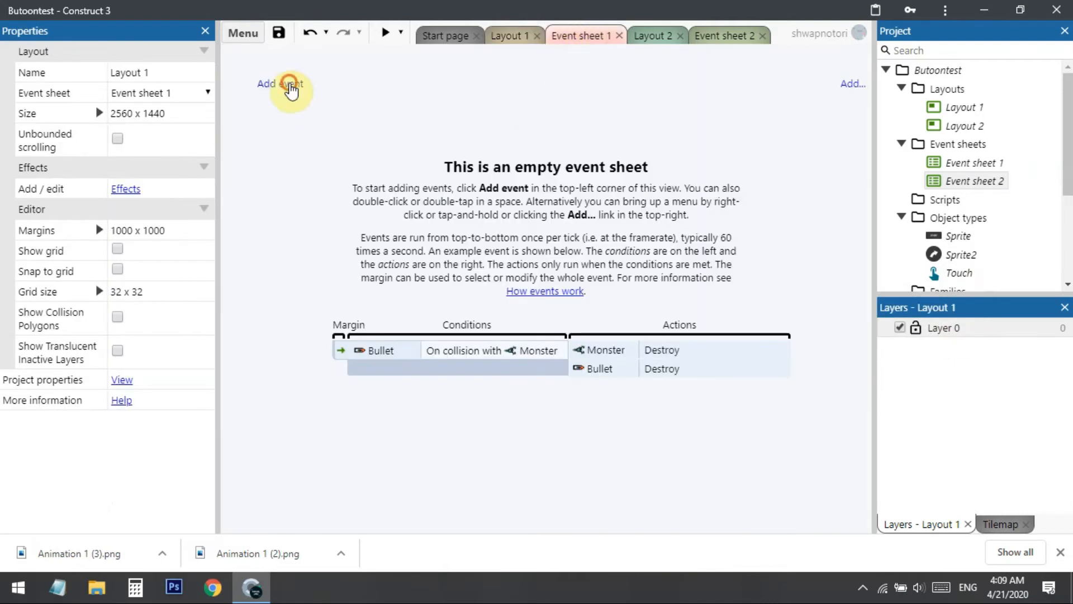
left_click(280, 82)
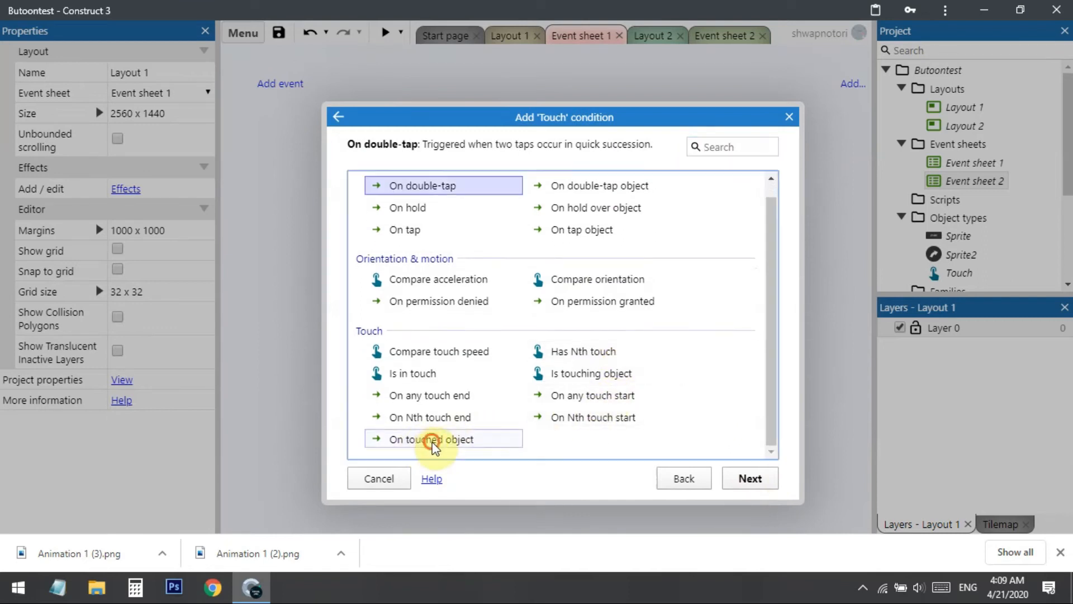
left_click(432, 438)
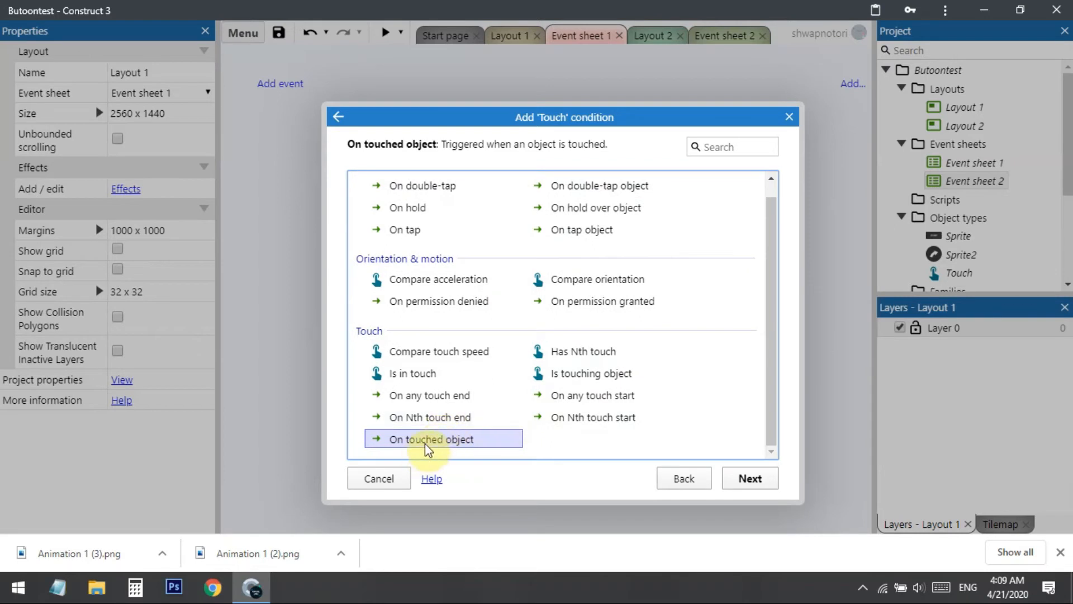
left_click(749, 478)
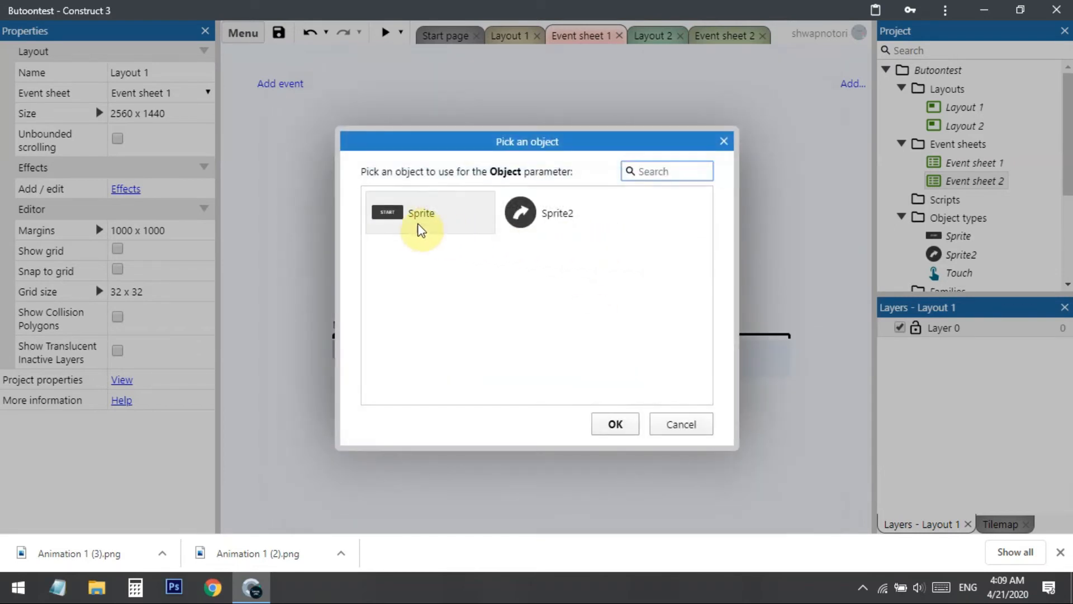
left_click(421, 213)
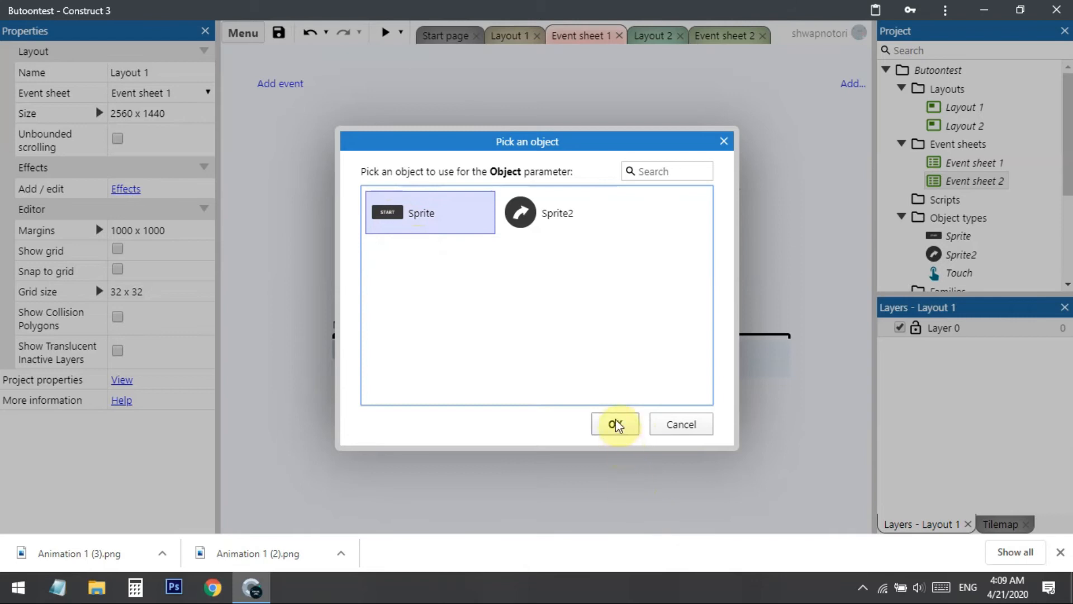
left_click(615, 423)
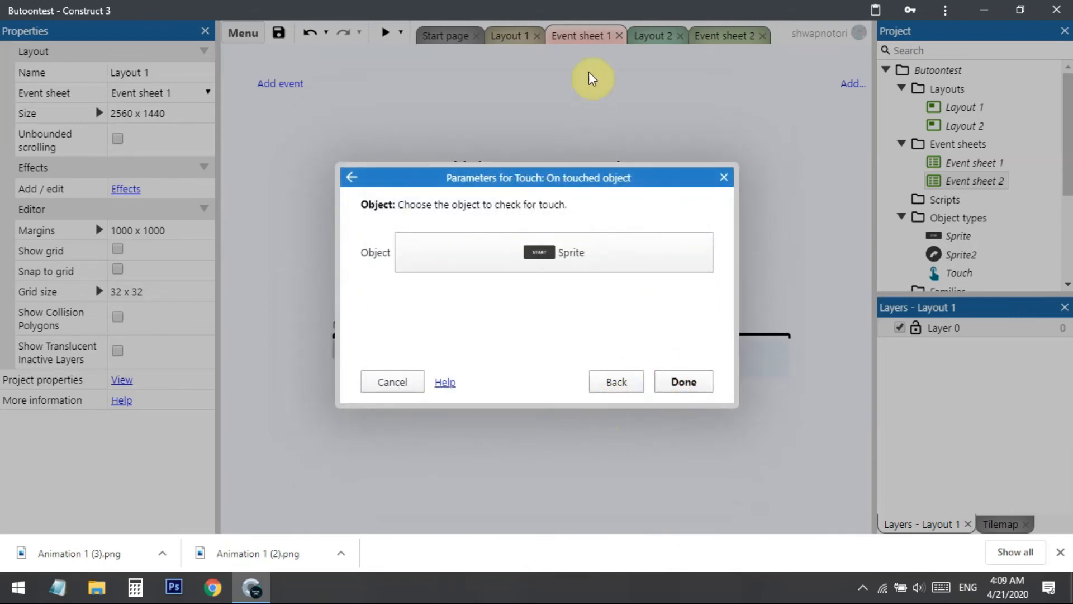
mouse_move(512, 35)
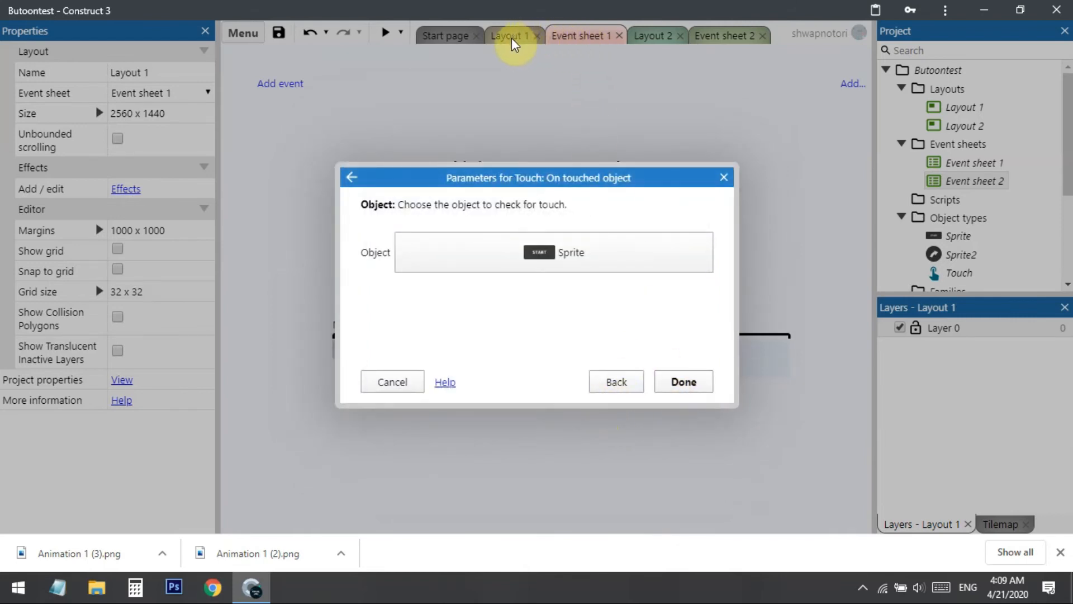
mouse_move(581, 48)
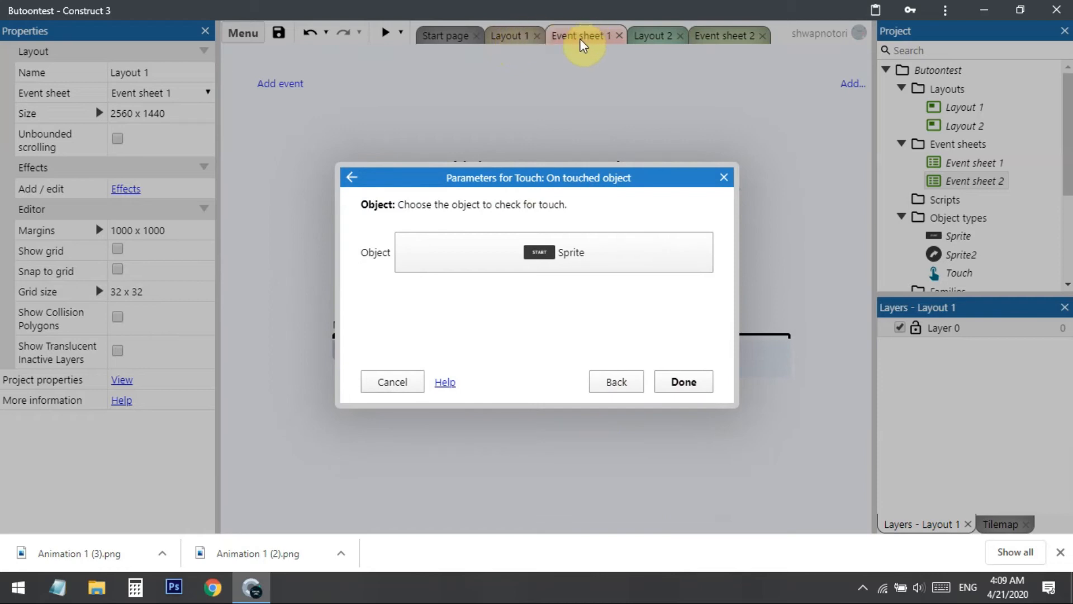
mouse_move(605, 47)
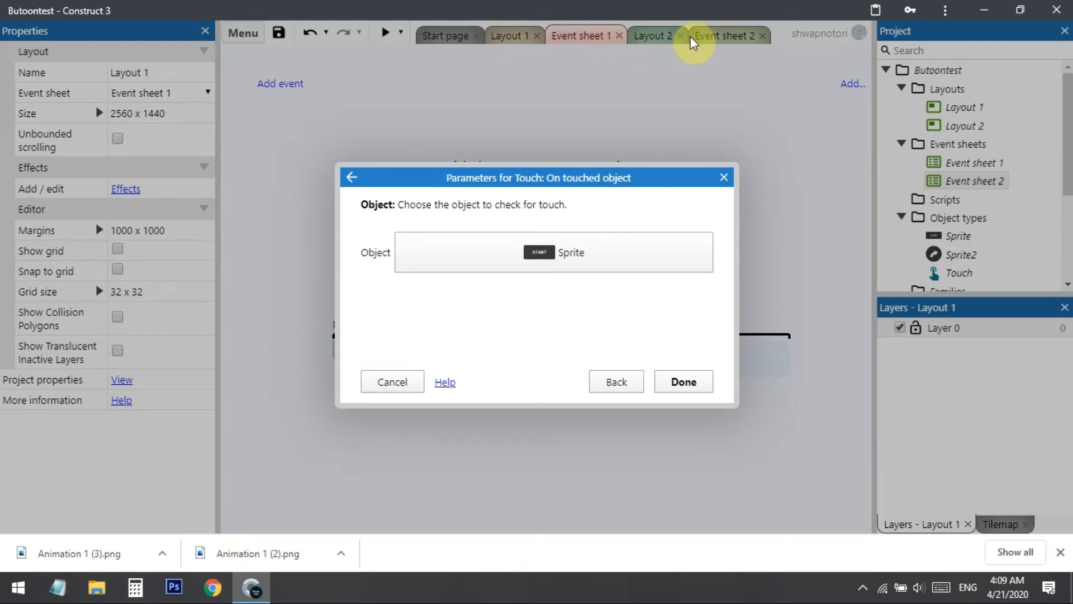
mouse_move(732, 38)
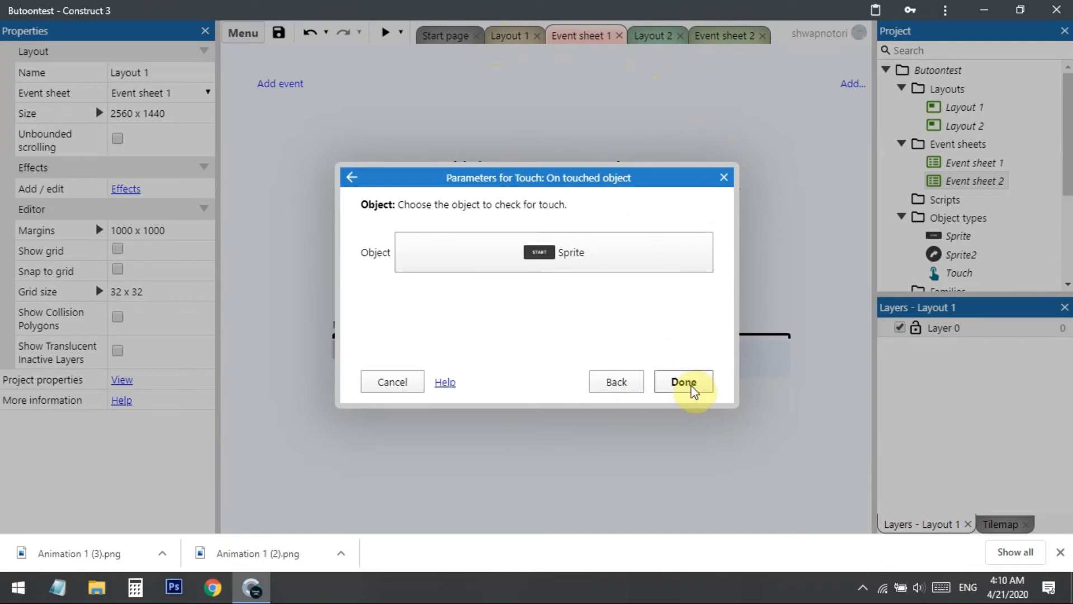
Give the touch event a System 'Go to layout' action targeting Layout 2
left_click(682, 382)
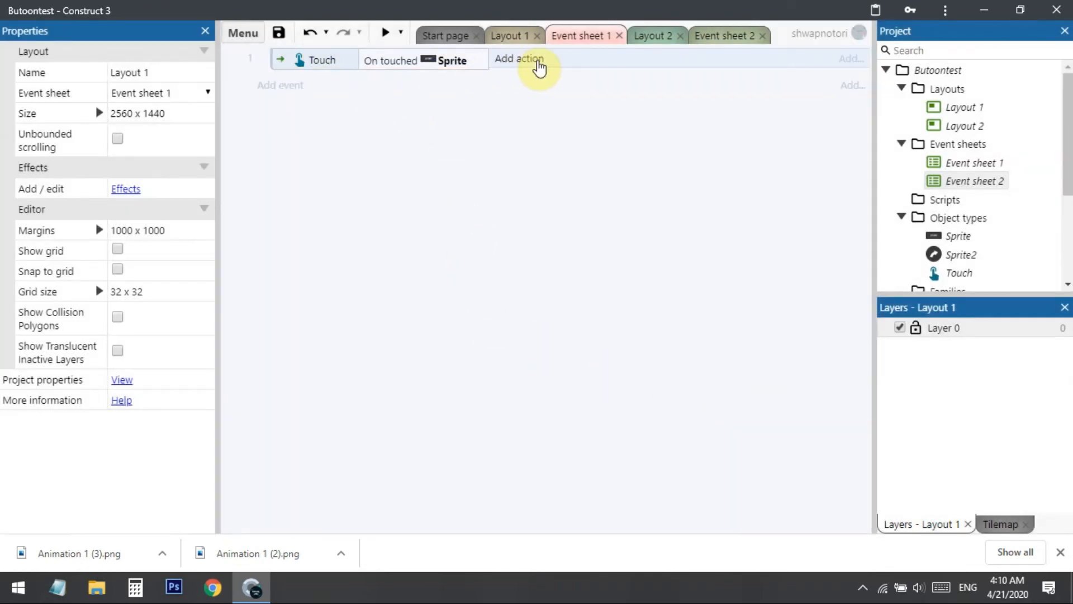
left_click(518, 59)
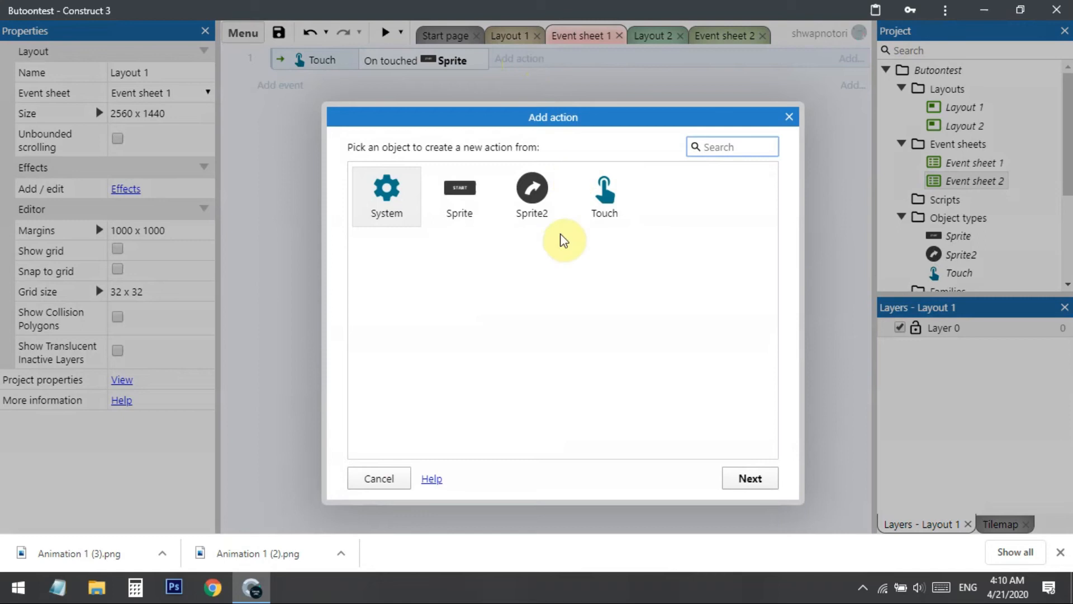
left_click(386, 196)
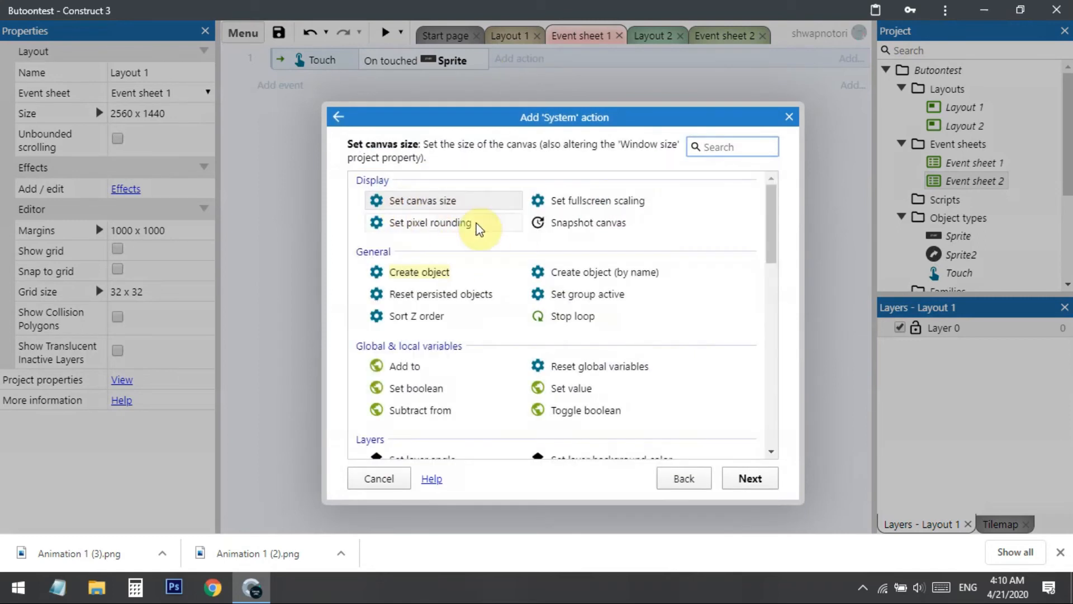
scroll("down", 3)
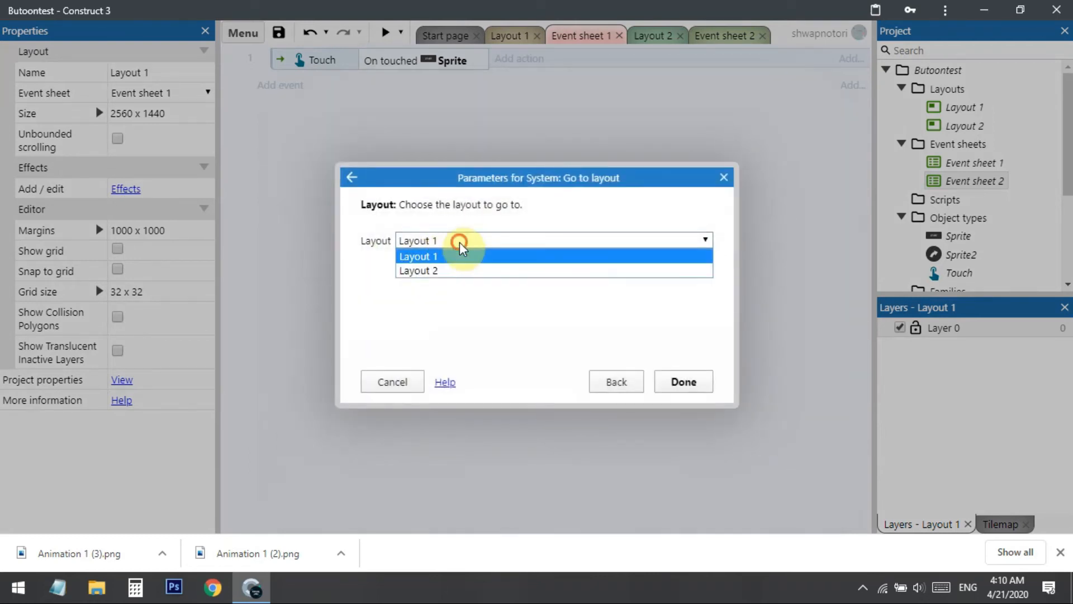
left_click(418, 270)
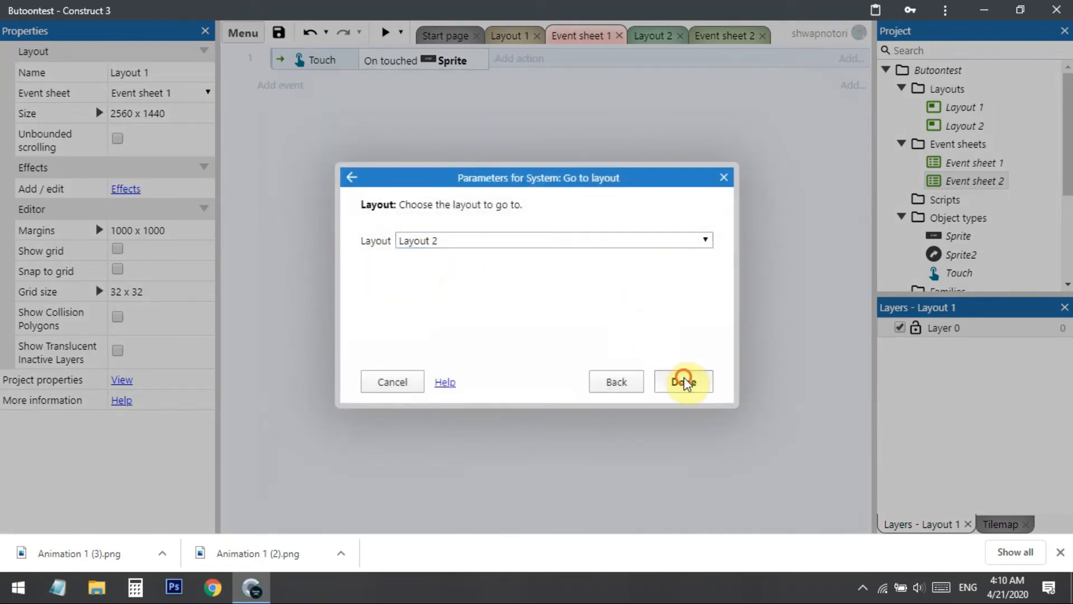
left_click(683, 382)
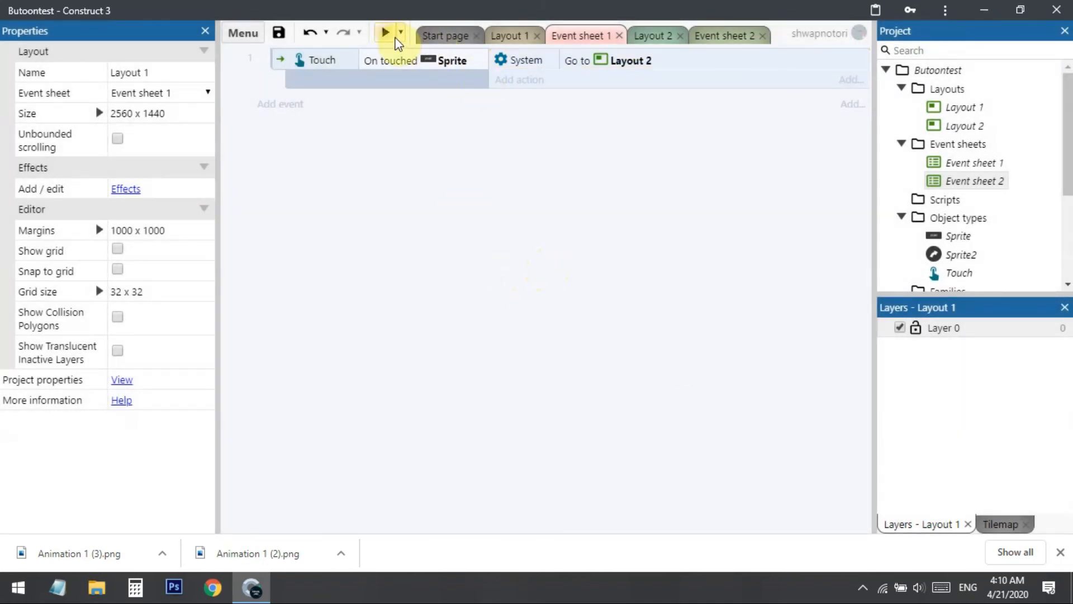
Preview the project, tap START to reach Layout 2, then try the back arrow
left_click(509, 35)
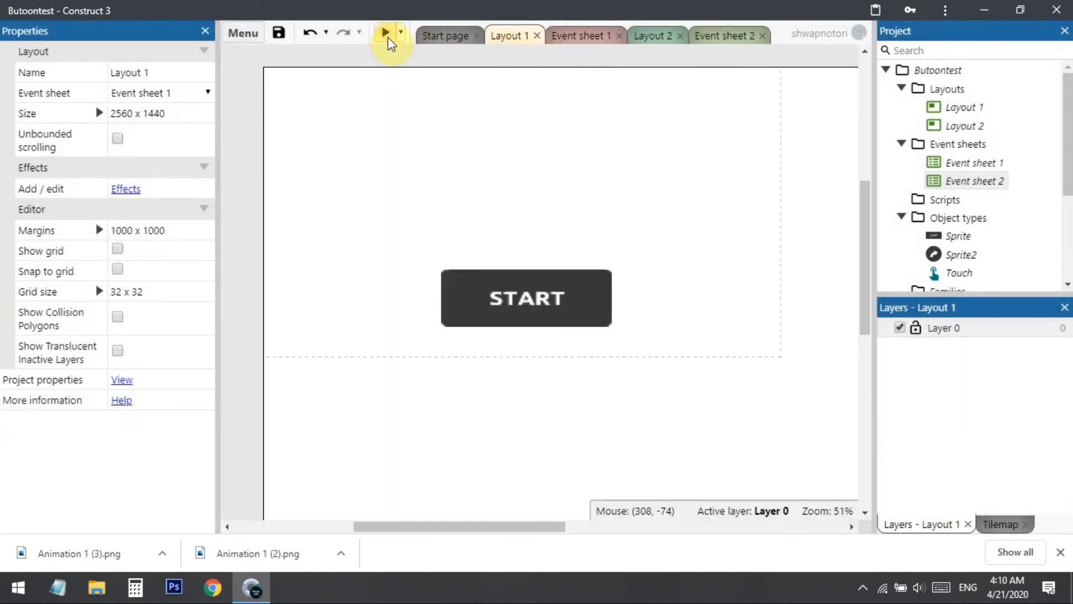
left_click(385, 33)
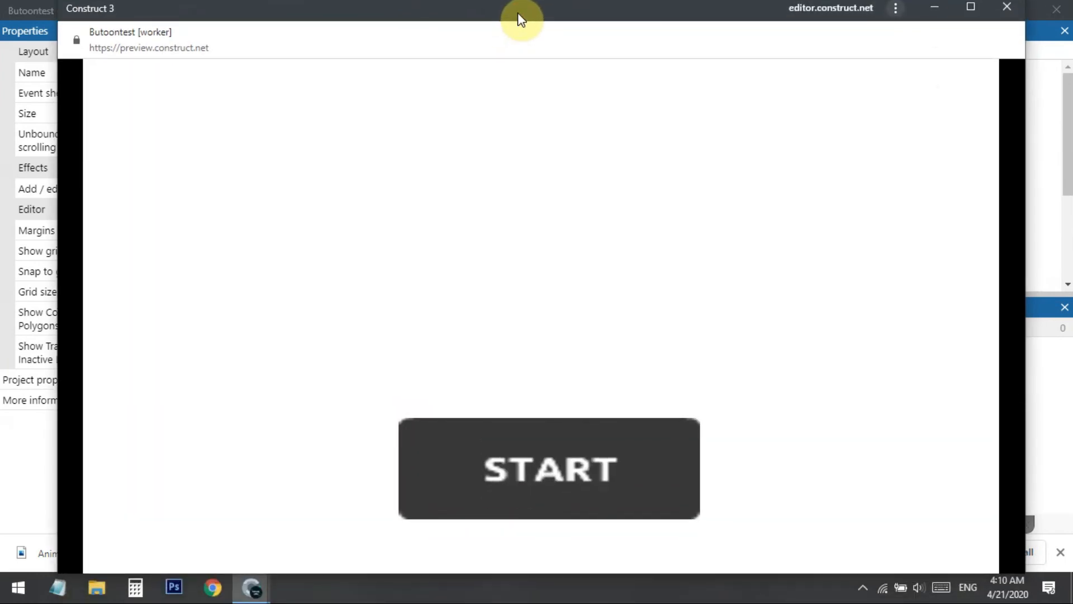
left_click(549, 468)
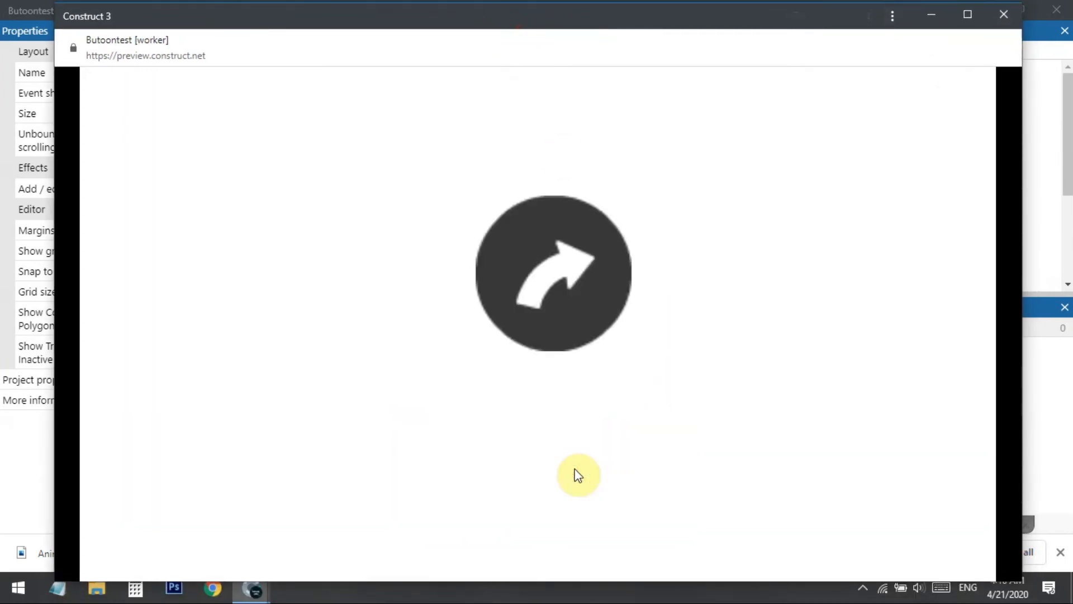
mouse_move(508, 349)
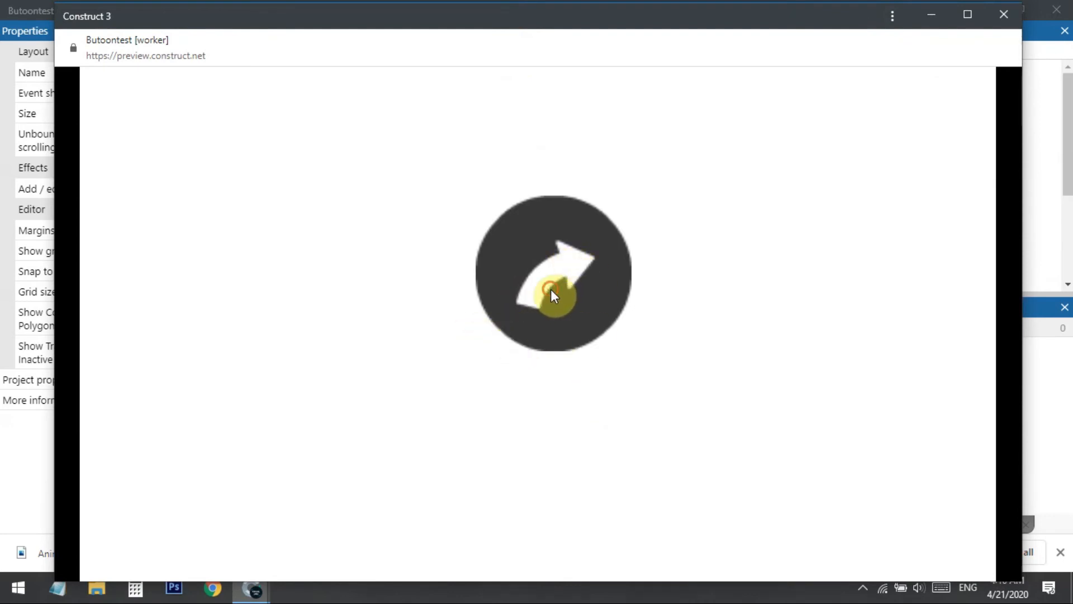
left_click(1003, 13)
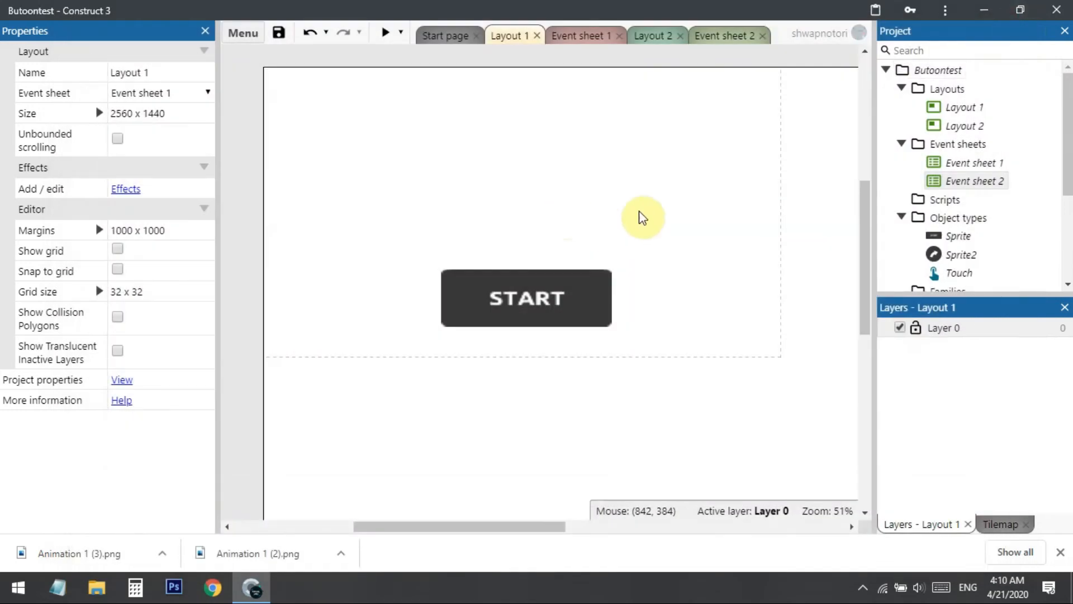
In Event sheet 2, start a Touch 'On touched object' condition with Sprite2 as the object
left_click(724, 36)
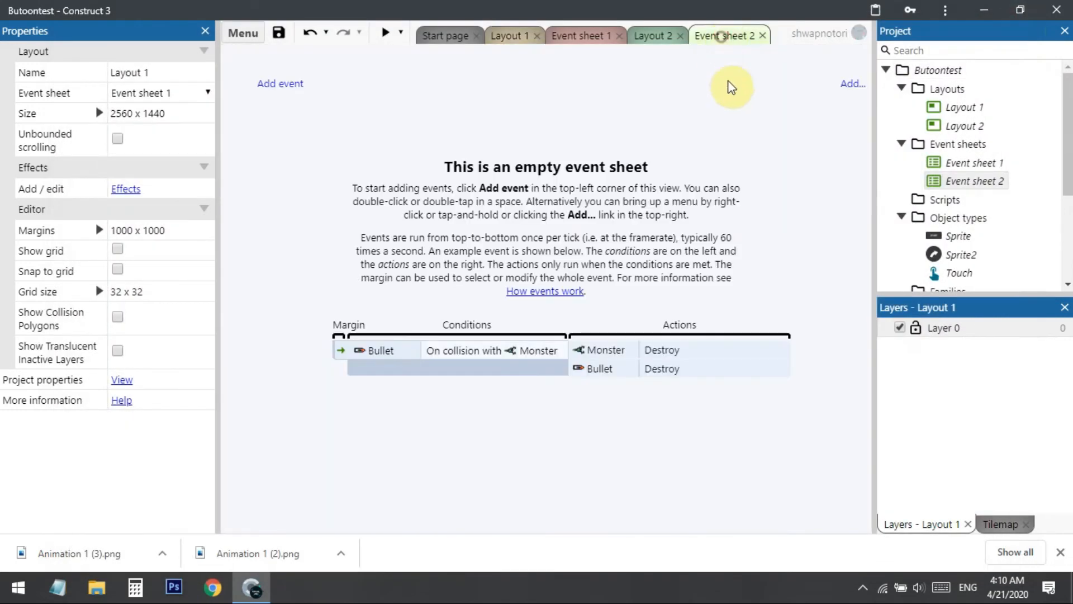
left_click(280, 83)
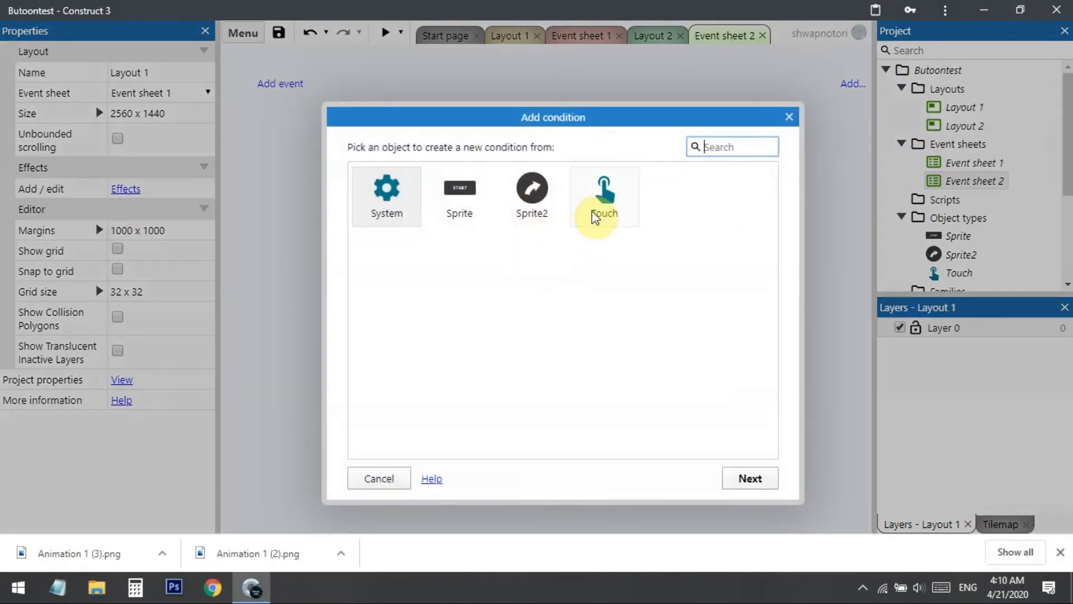
left_click(603, 196)
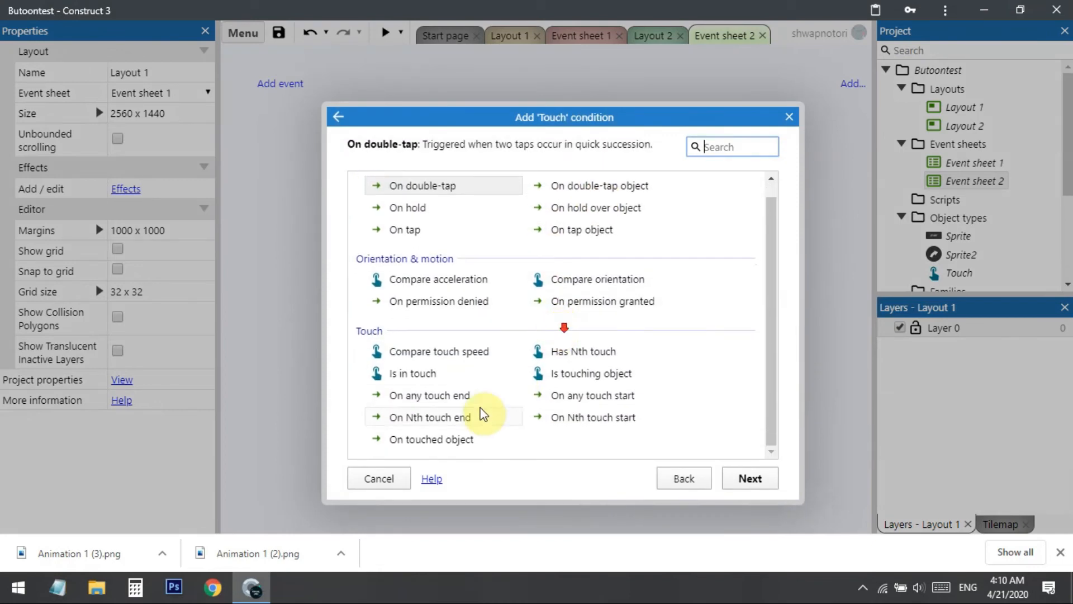
left_click(431, 439)
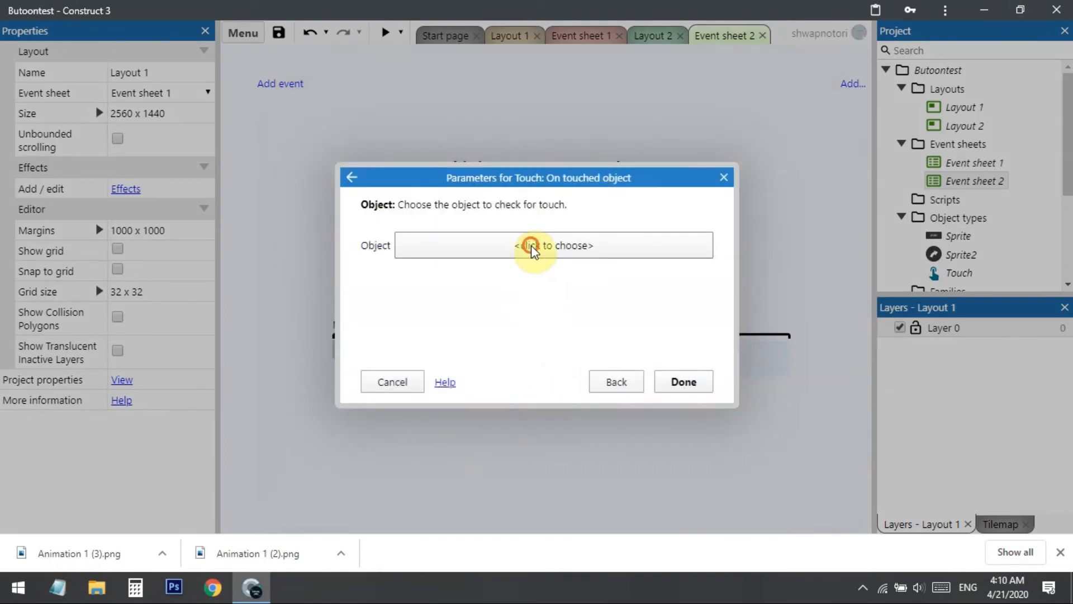
left_click(554, 245)
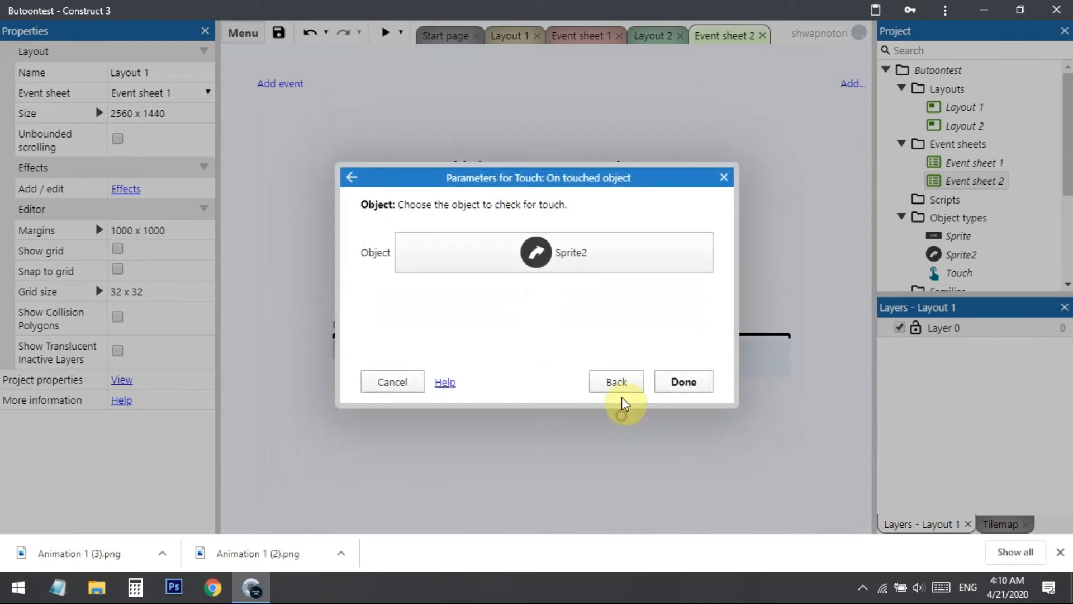
Add a System 'Go to layout' action targeting Layout 1 to the Sprite2 touch event
left_click(682, 381)
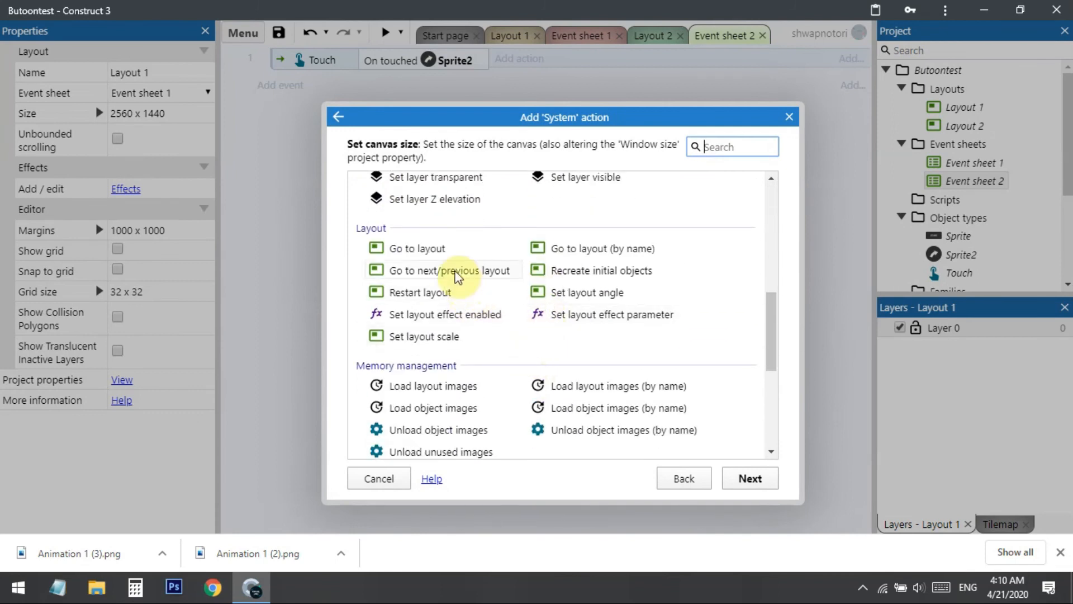
left_click(415, 248)
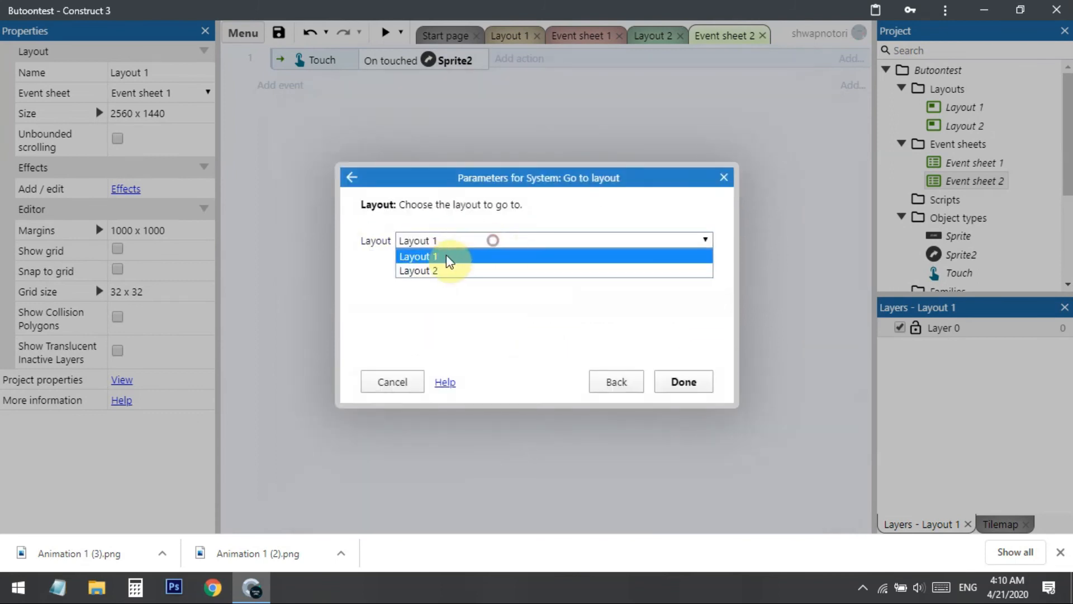
left_click(417, 256)
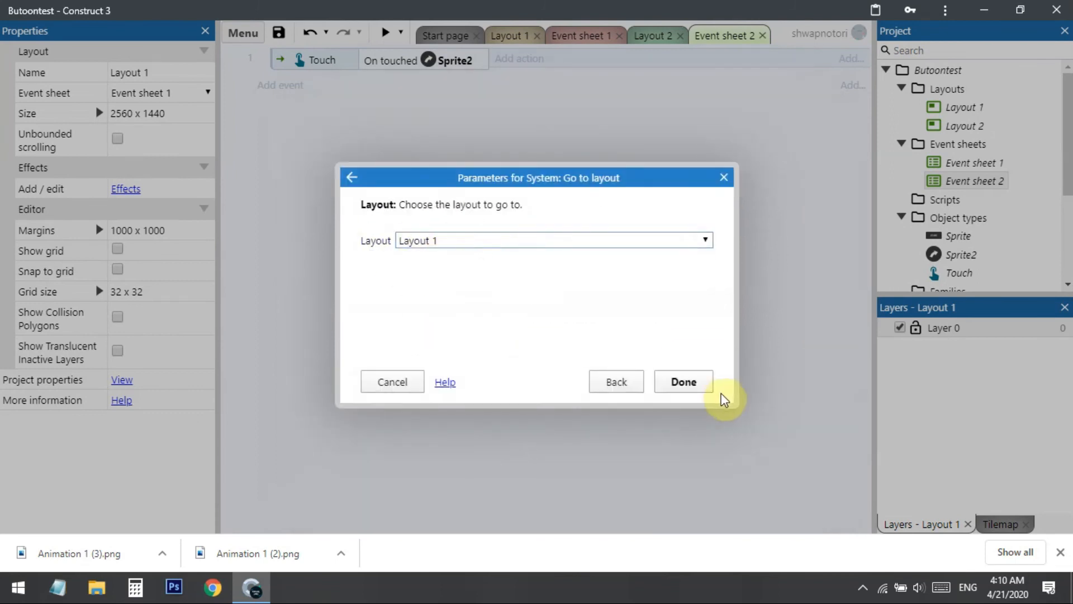
left_click(682, 382)
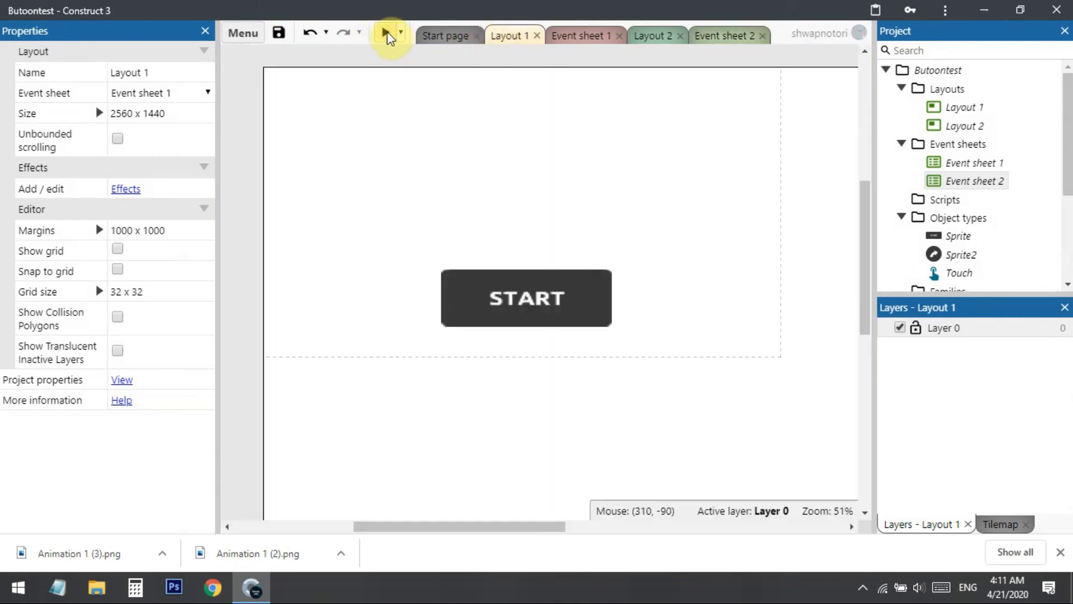
left_click(387, 32)
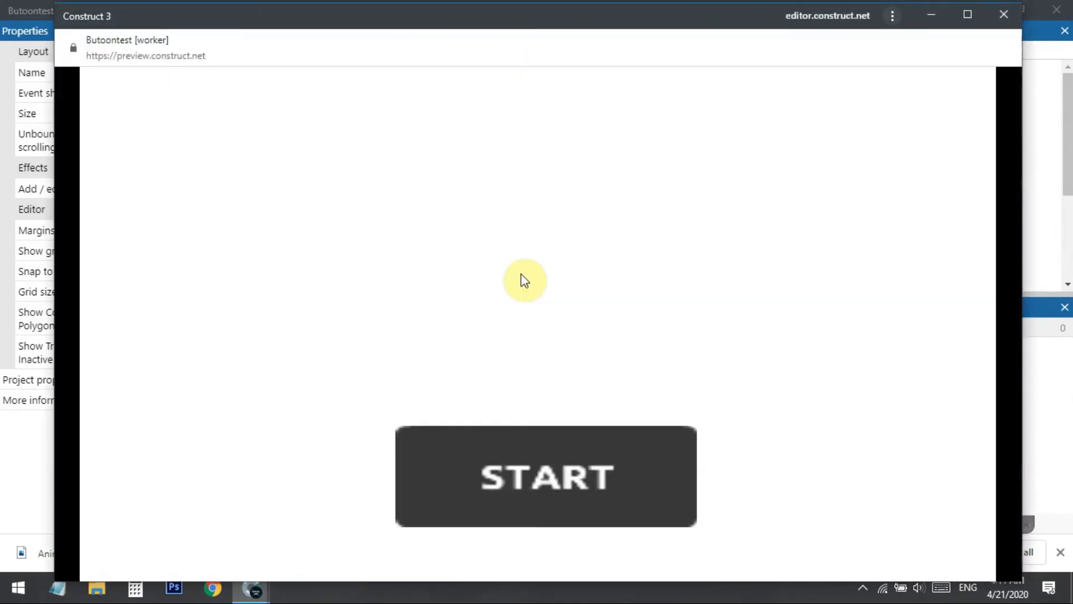
left_click(554, 493)
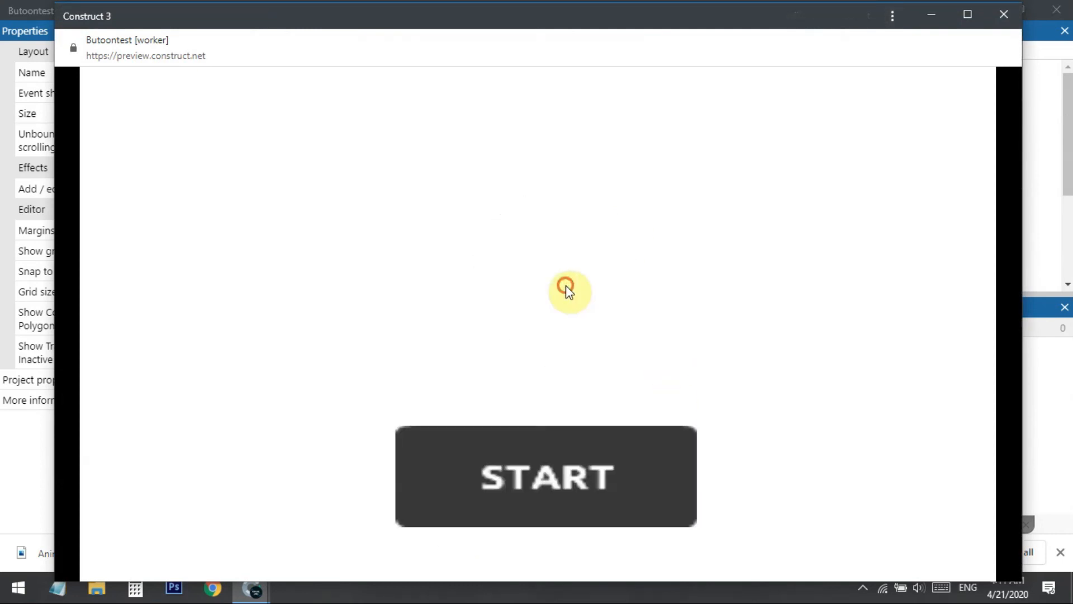
left_click(555, 288)
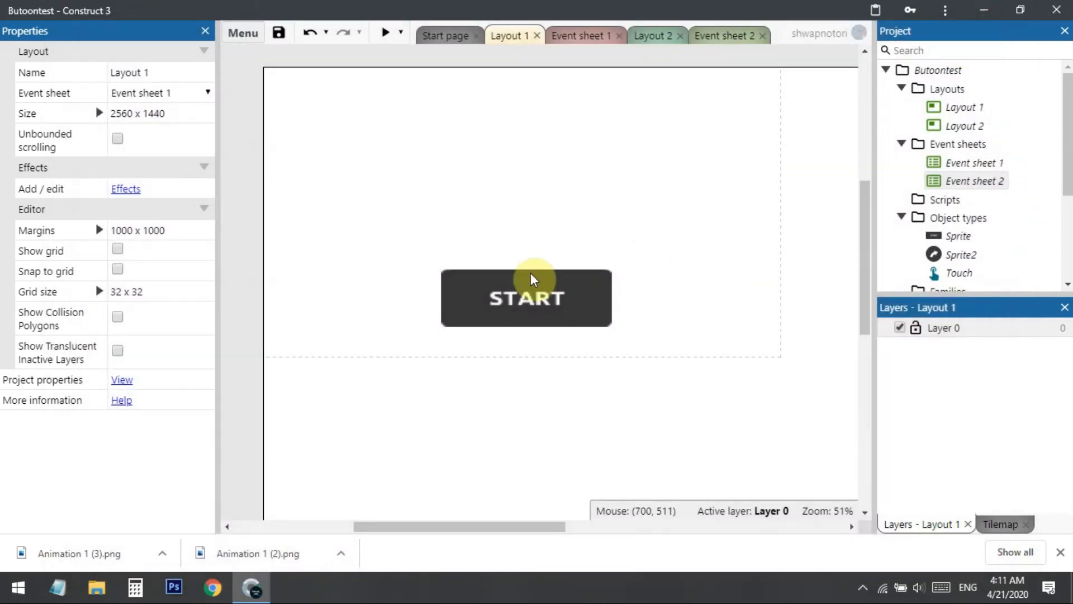
mouse_move(554, 268)
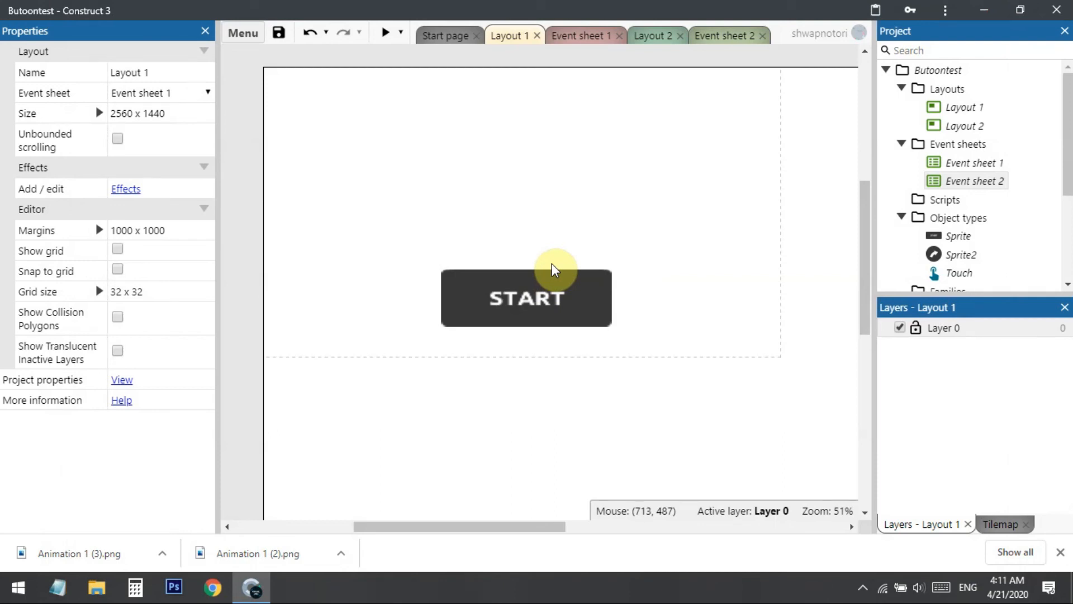
mouse_move(592, 390)
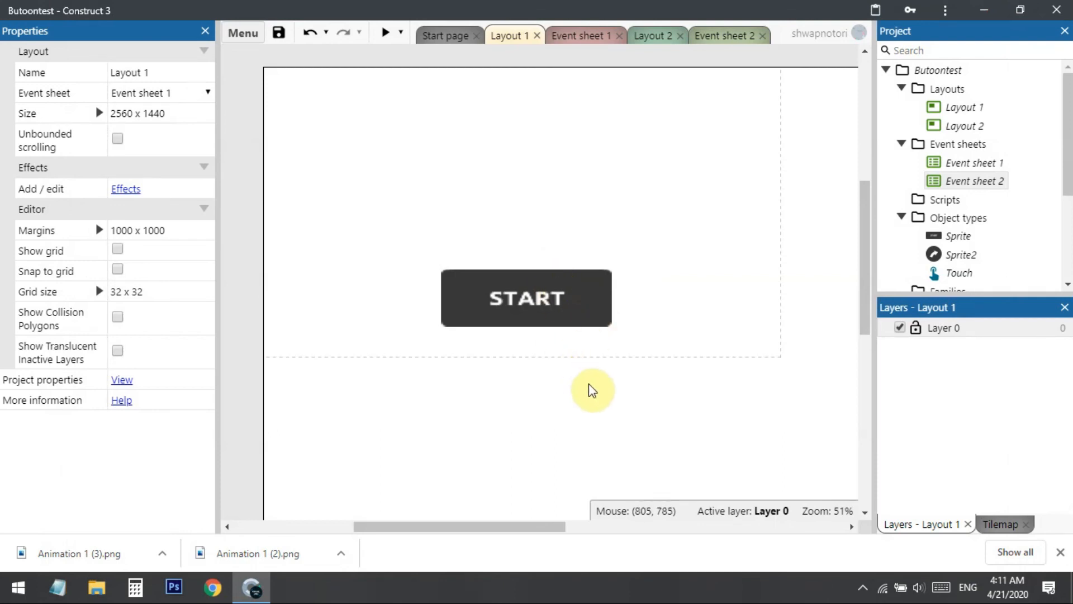